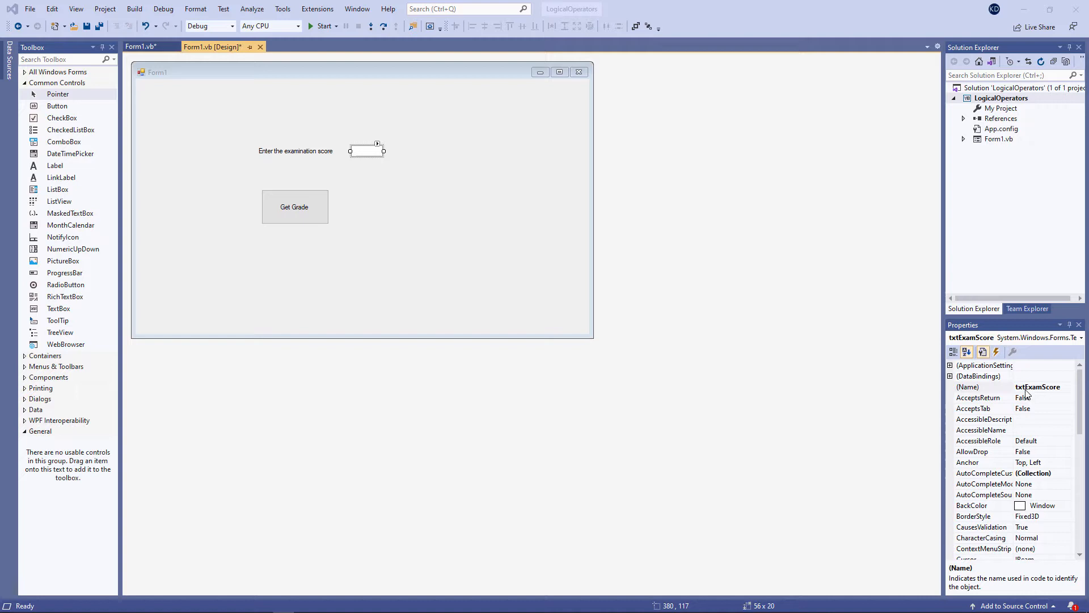
- Double-click the Get Grade button to create its empty btnGrade Click handler
click(295, 207)
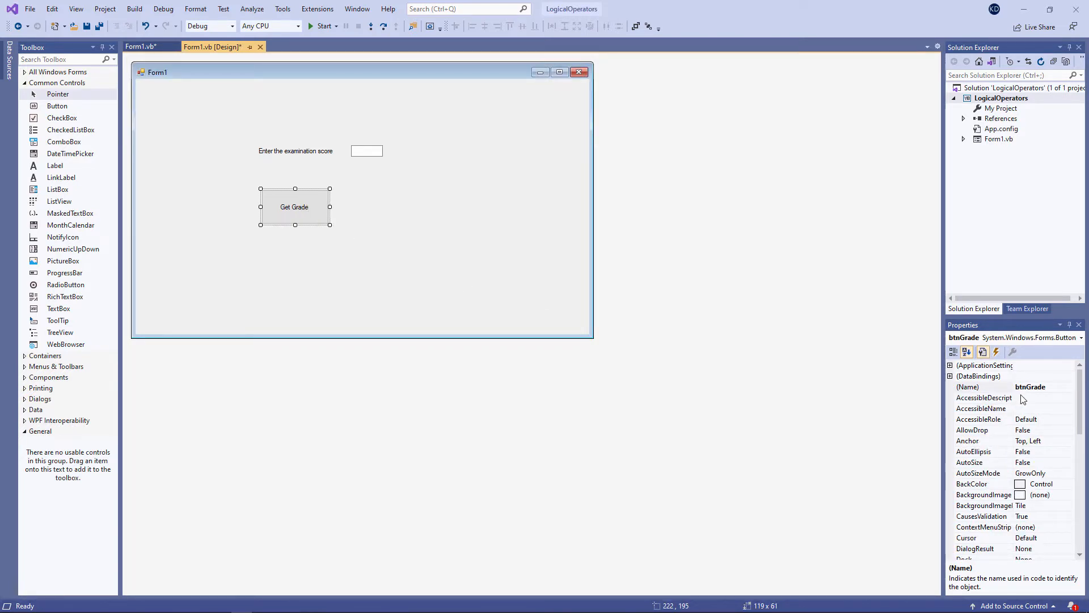
mouse_move(429, 308)
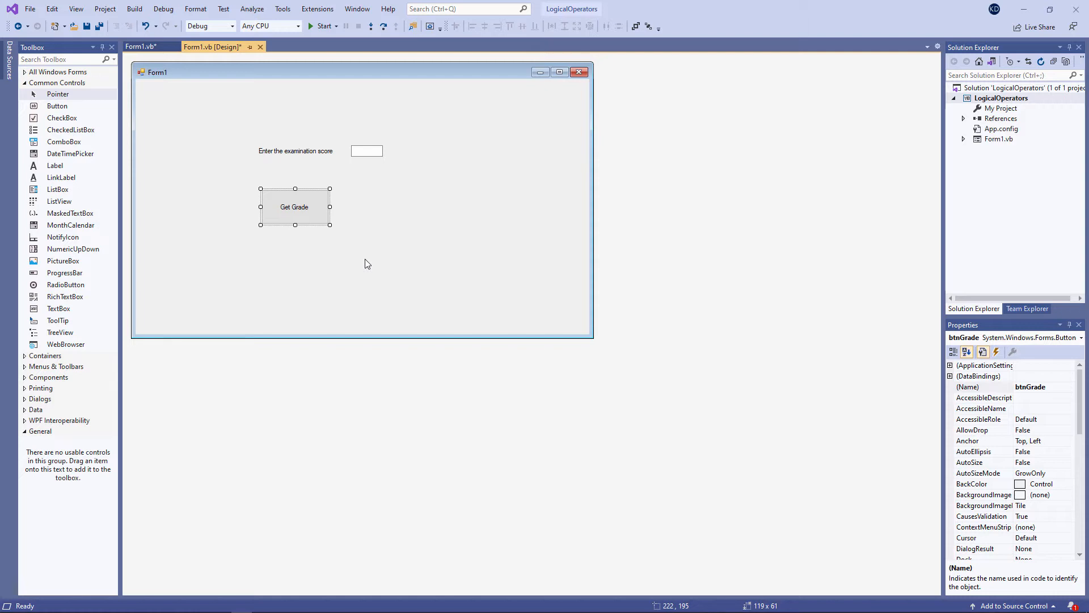
double_click(295, 207)
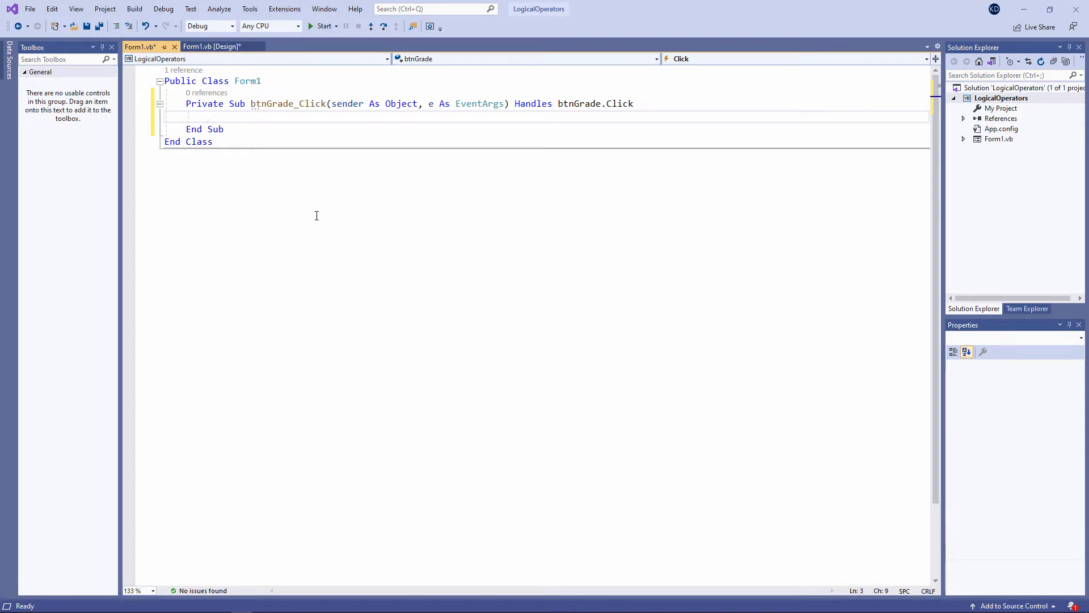
- Declare iScore, reject scores outside 0–100 with a message and Exit Sub, then show 'all done'
text(Dim iScore As integer)
text(iScore = txtExamScore.Text)
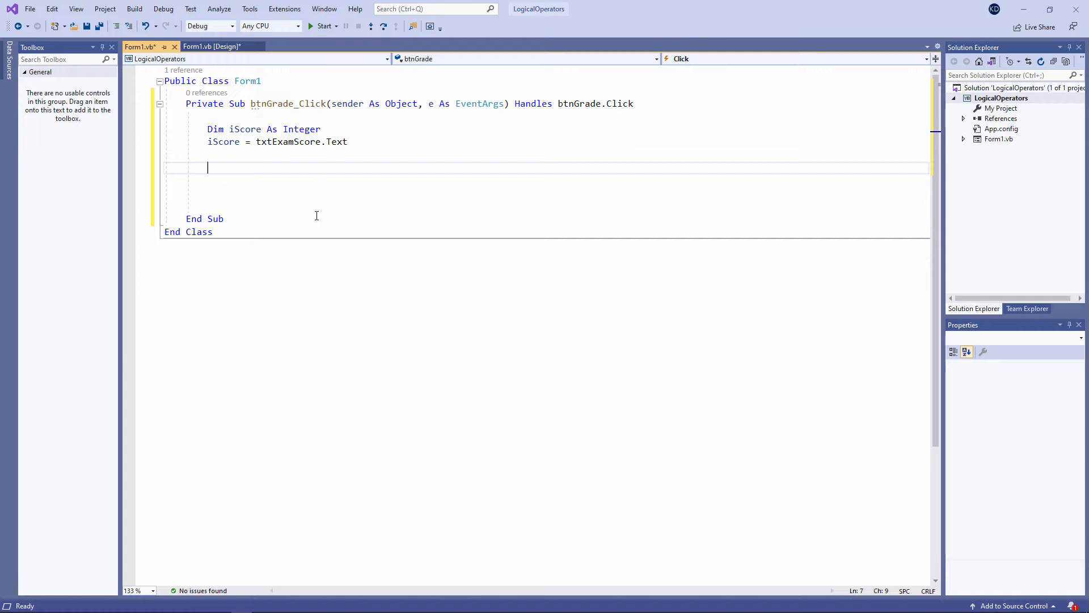
text(If iScore < 0 Or iScore > 100 Then)
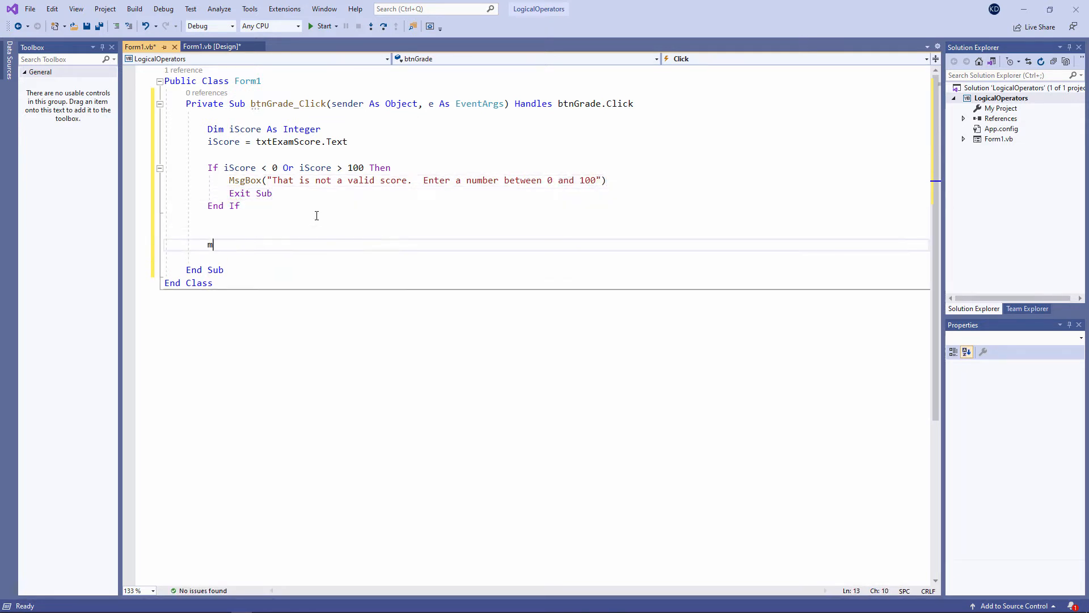
text(sgBox("all done"))
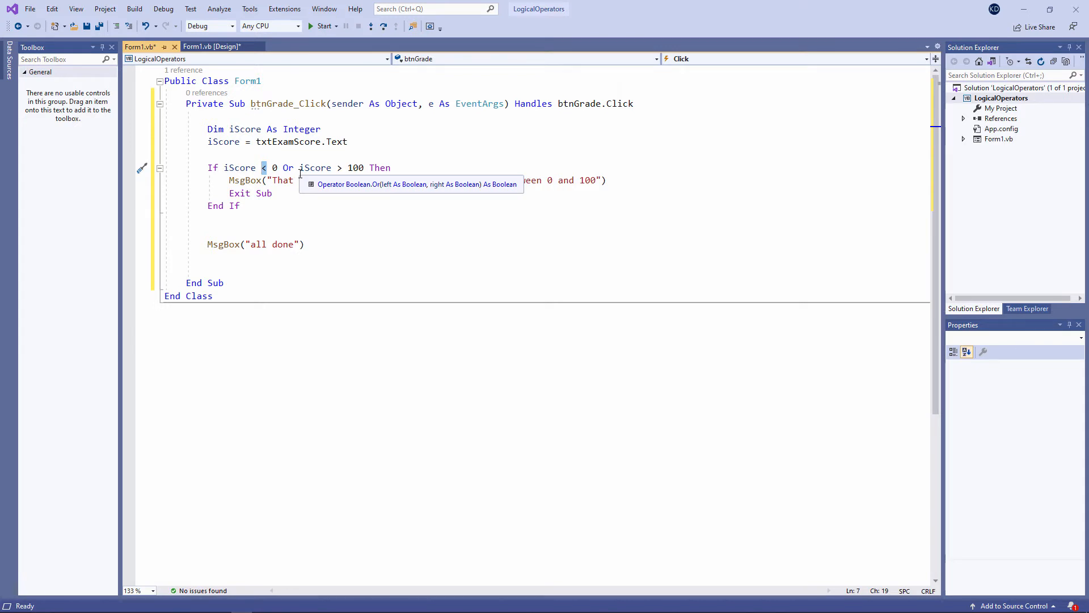
- Highlight the 0–100 check, Exit Sub and 'all done' lines to explain the handler
click(295, 198)
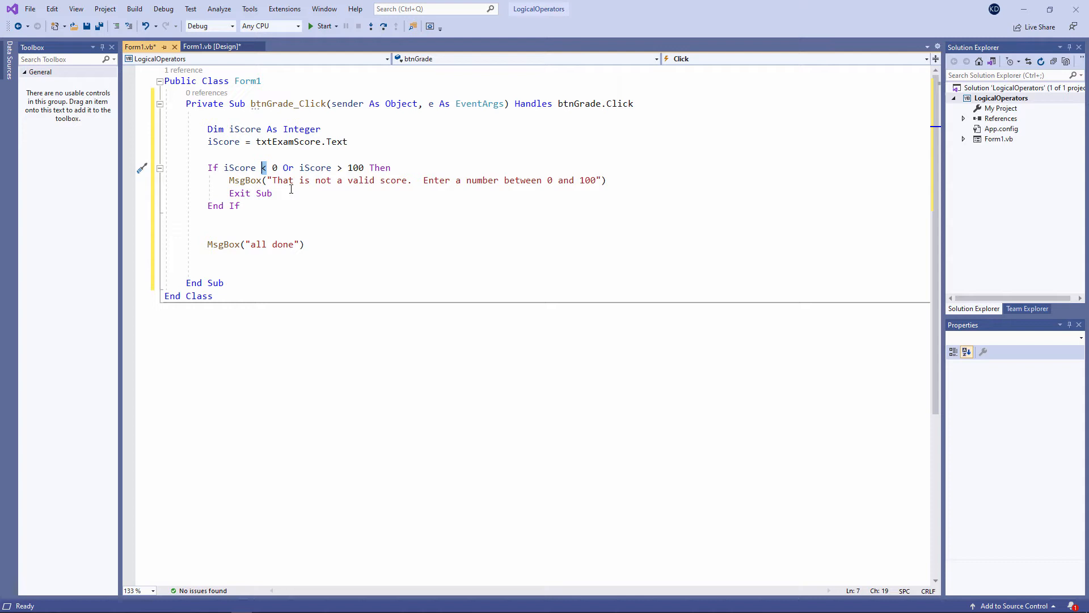
mouse_move(375, 188)
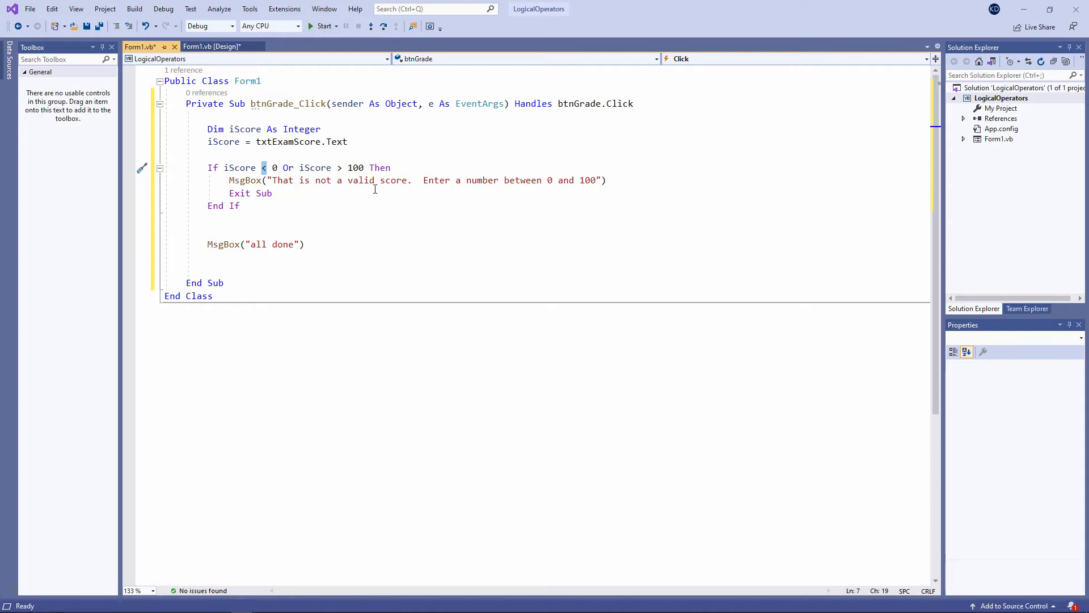
drag(422, 180, 601, 180)
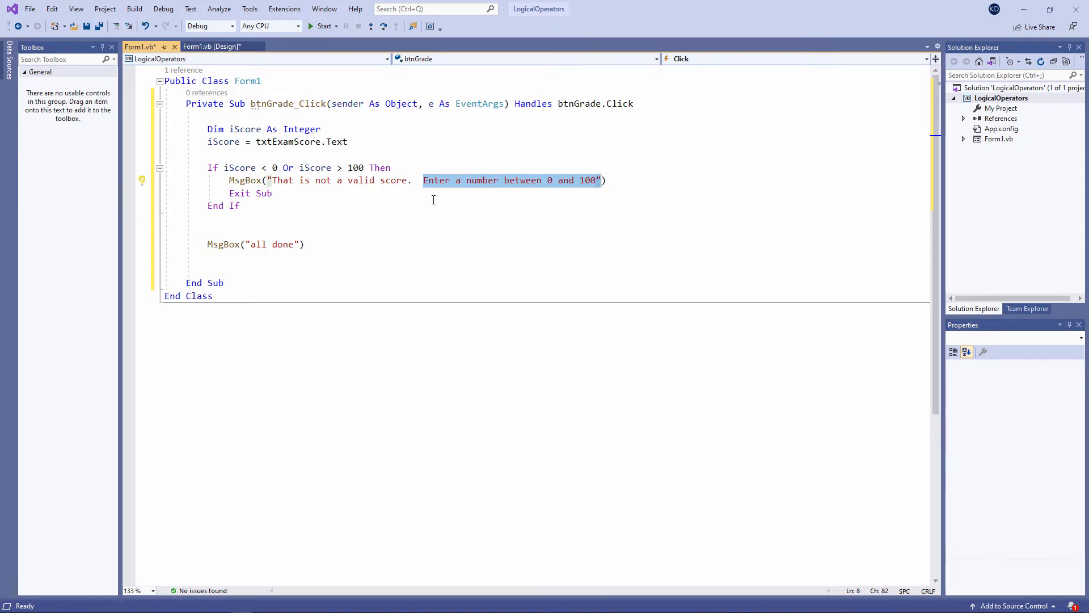
click(421, 192)
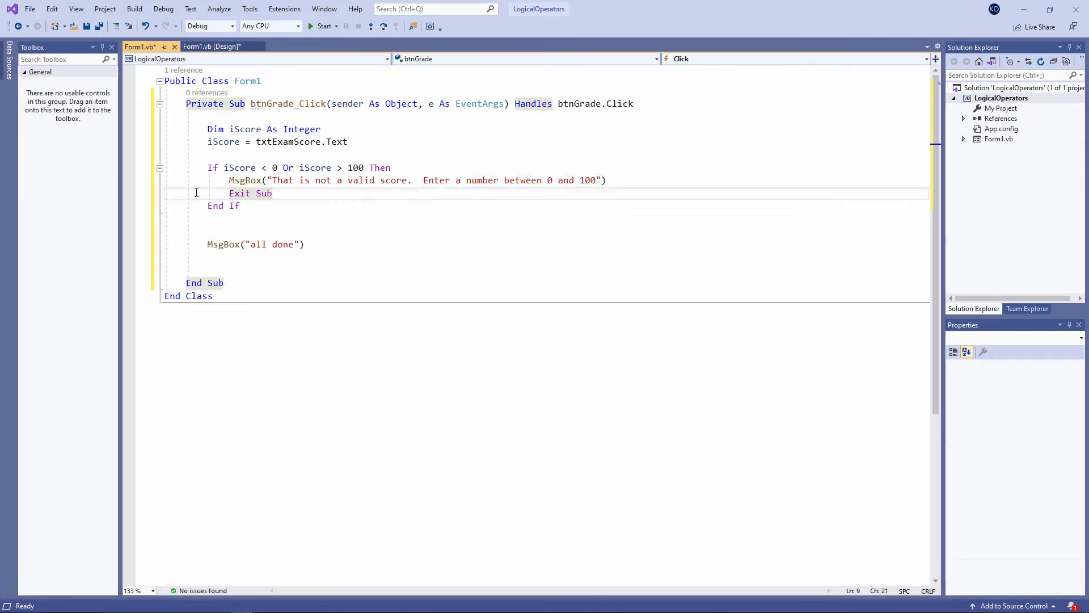
double_click(239, 193)
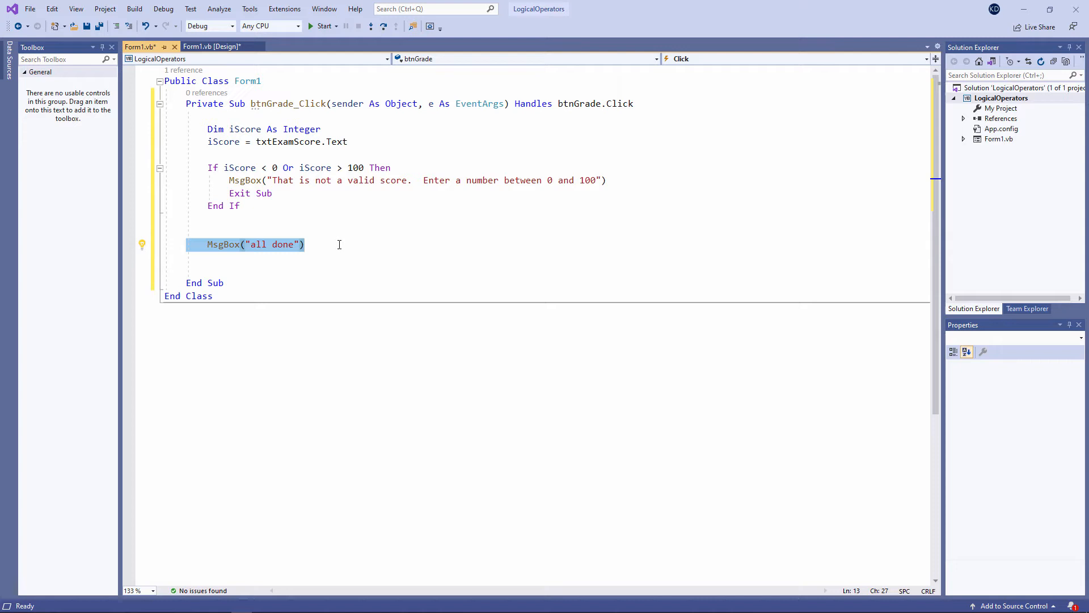
click(205, 224)
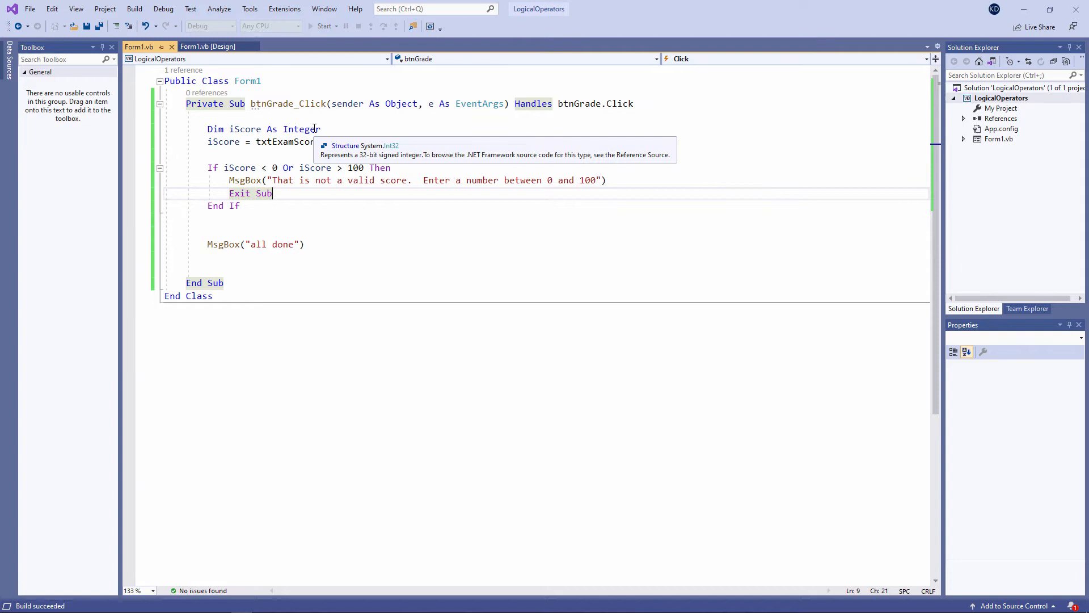
- Test scores -1 and 101, confirming each shows the invalid score message
click(323, 26)
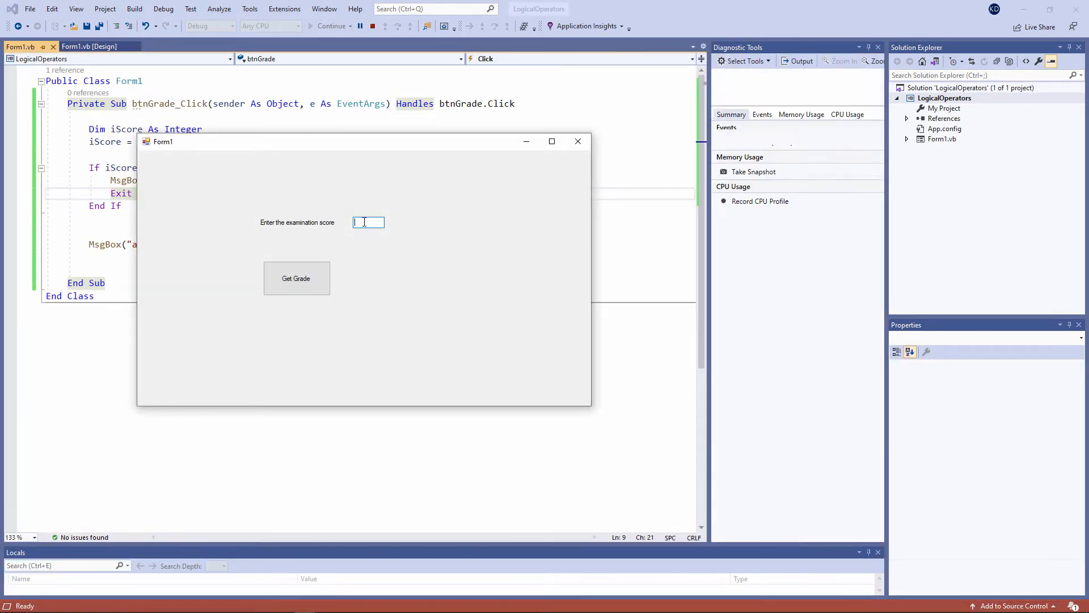
text(-1)
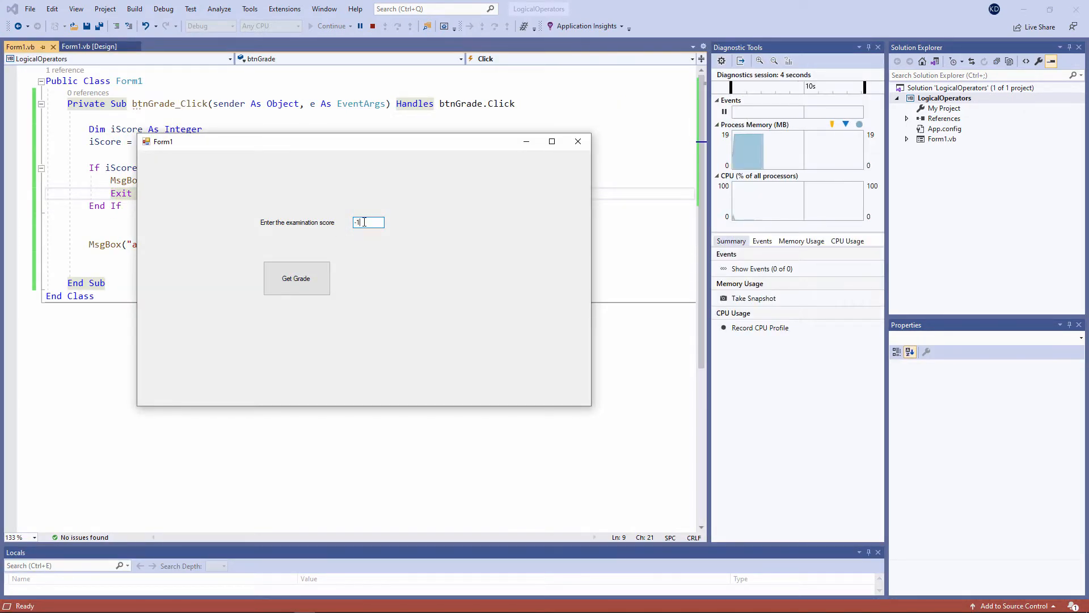
click(296, 278)
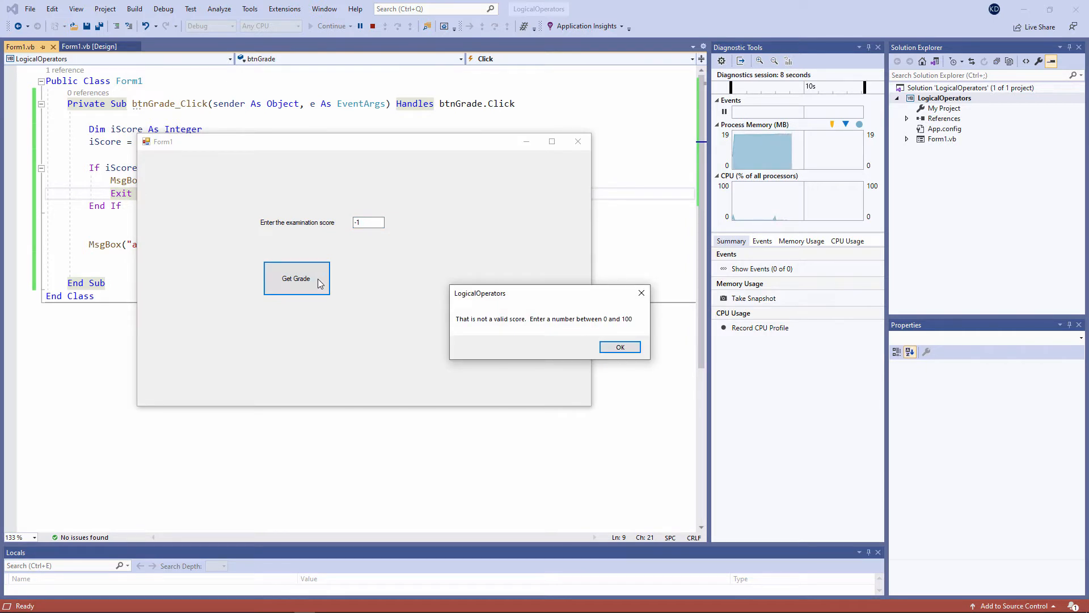
click(620, 347)
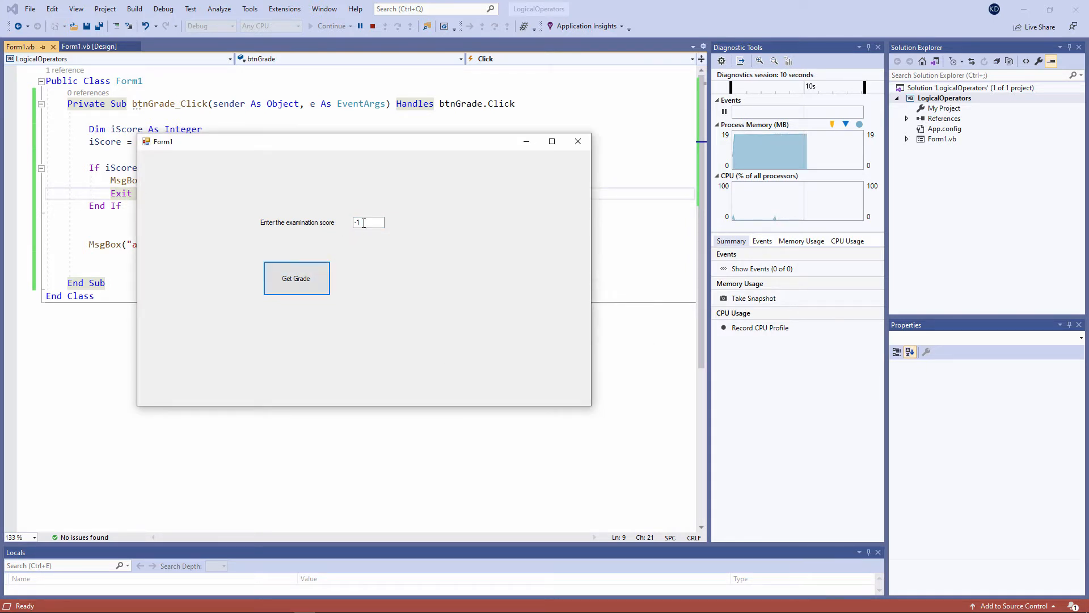
text(101)
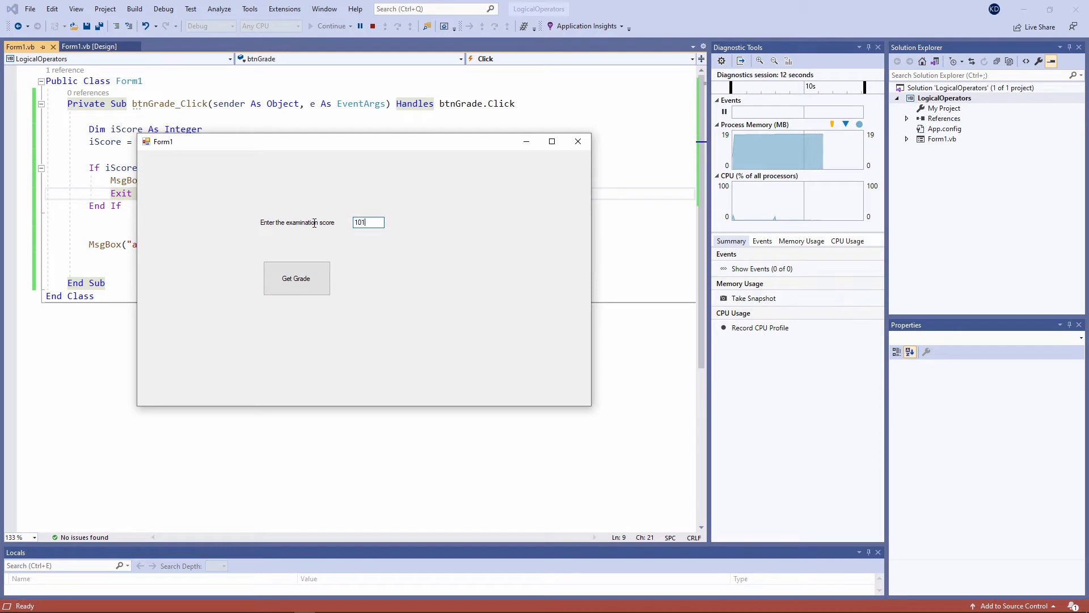
click(296, 278)
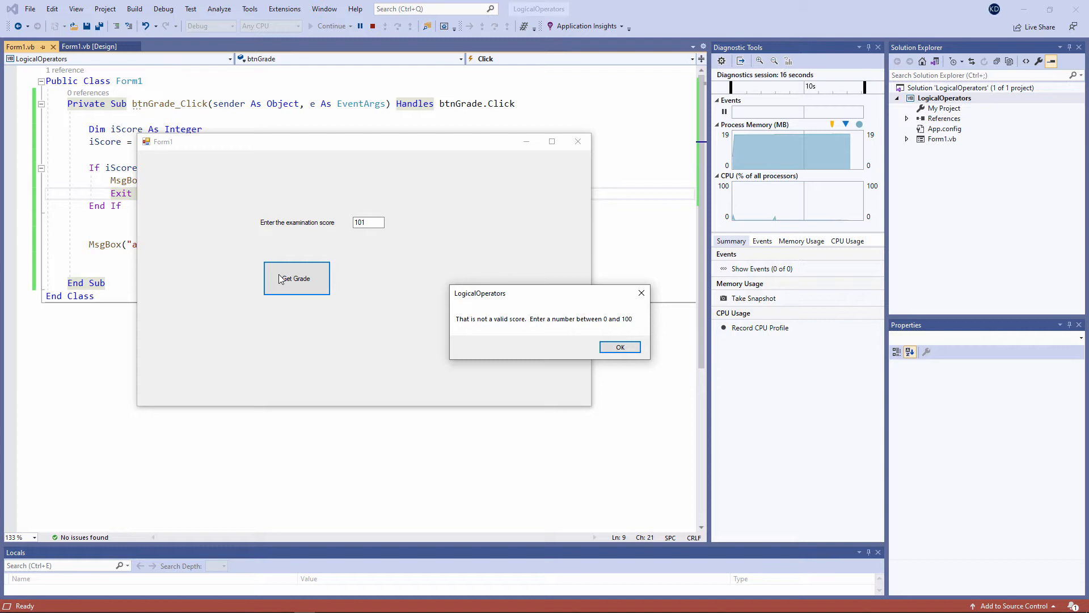
click(620, 347)
text(99)
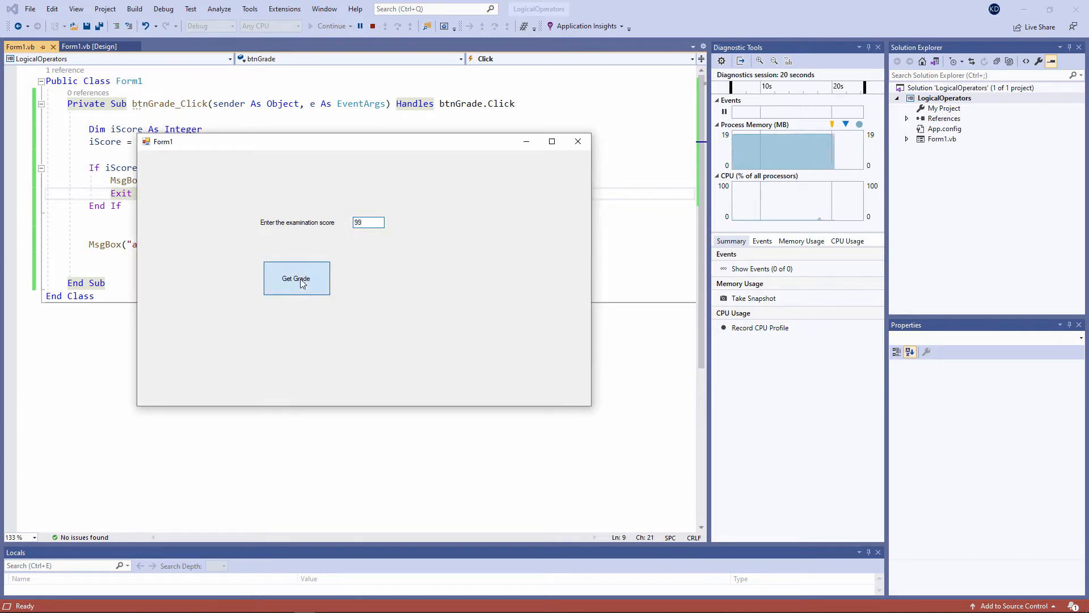
- Test scores 99, 0 and 100, confirming each shows 'all done'
click(297, 278)
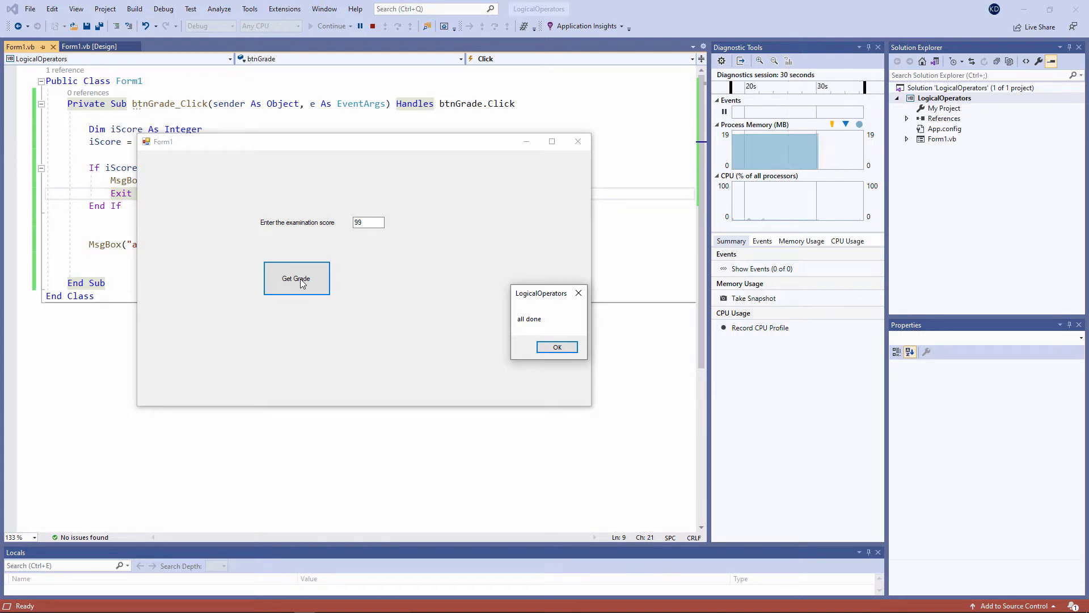
mouse_move(325, 290)
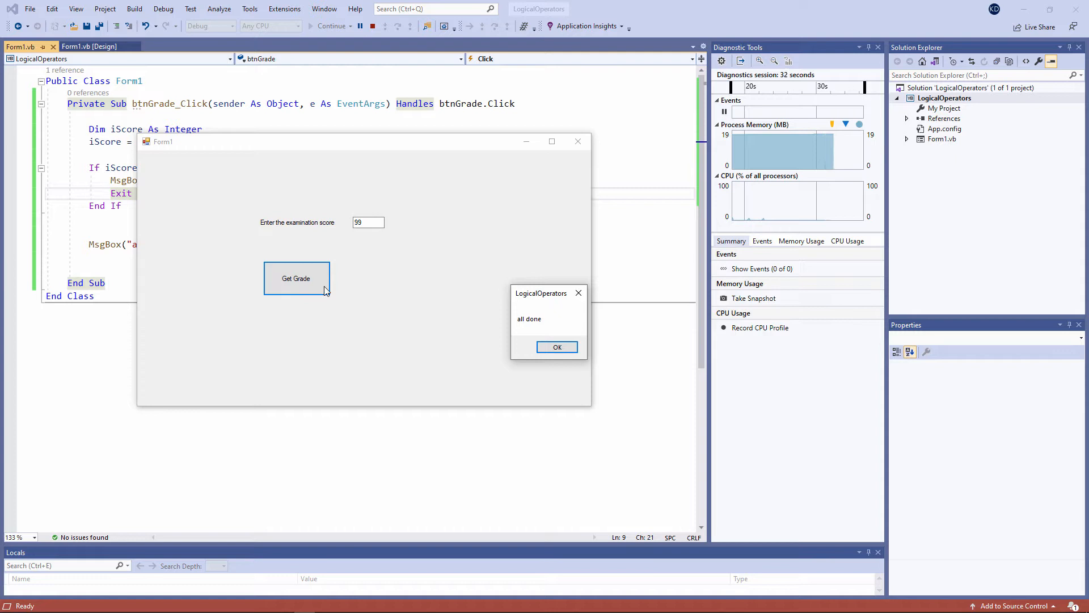
click(558, 347)
text(0)
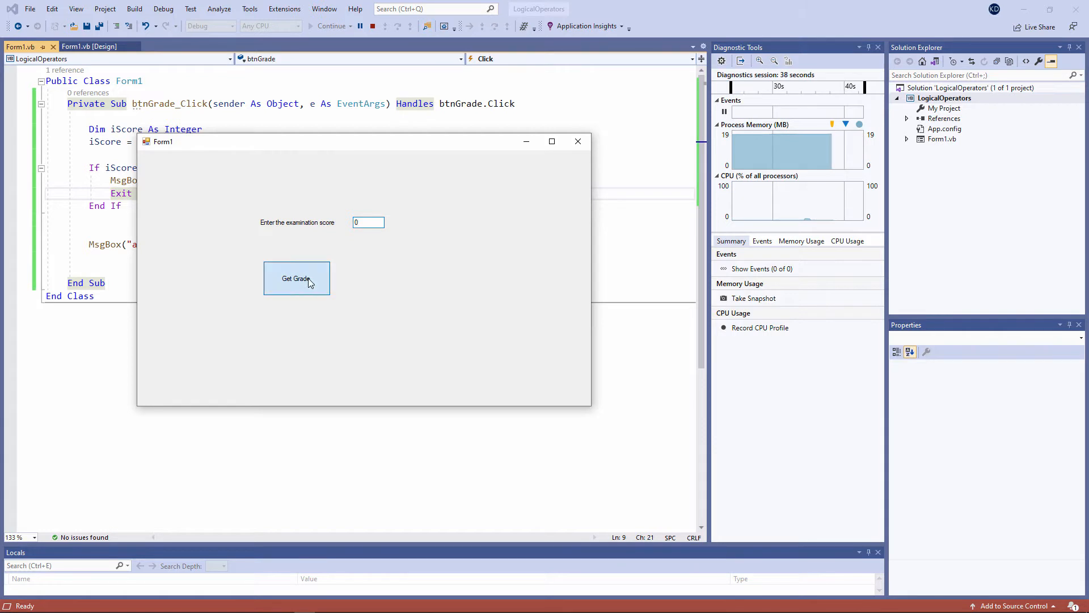
click(296, 278)
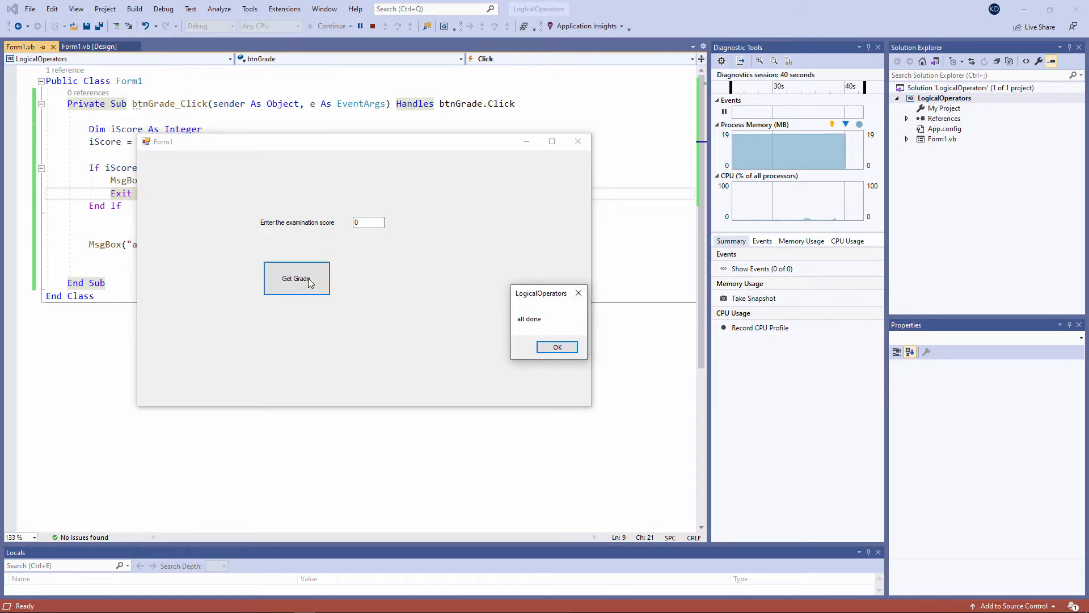
click(557, 346)
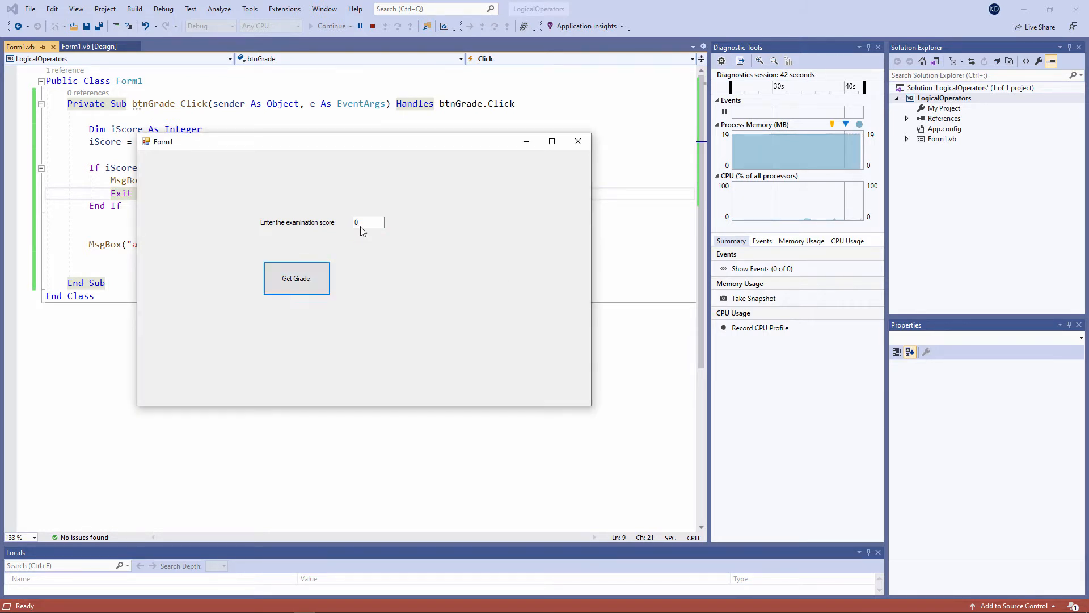
text(10)
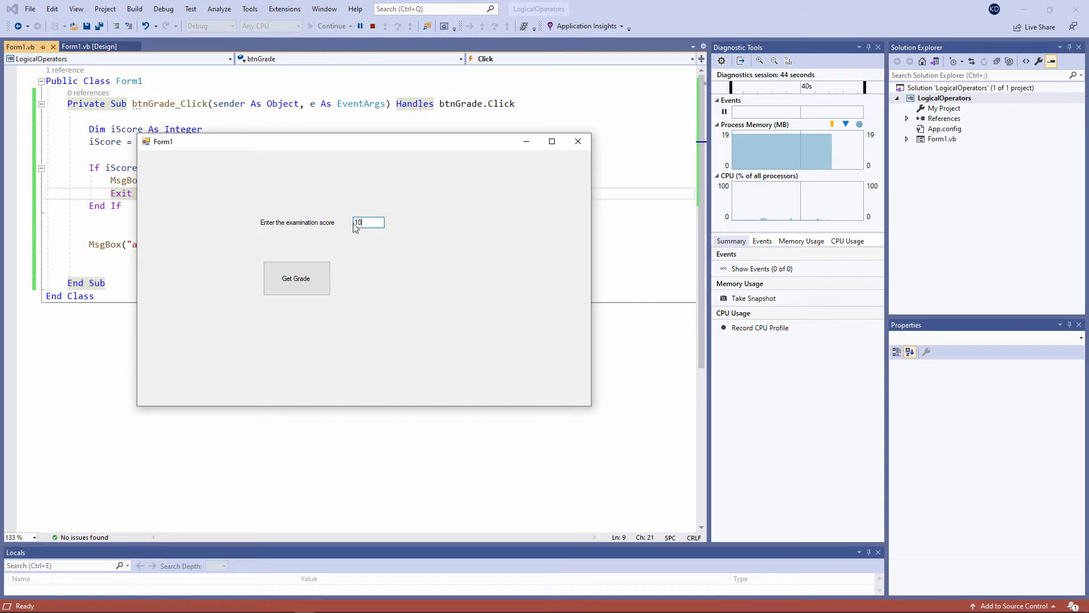
click(296, 278)
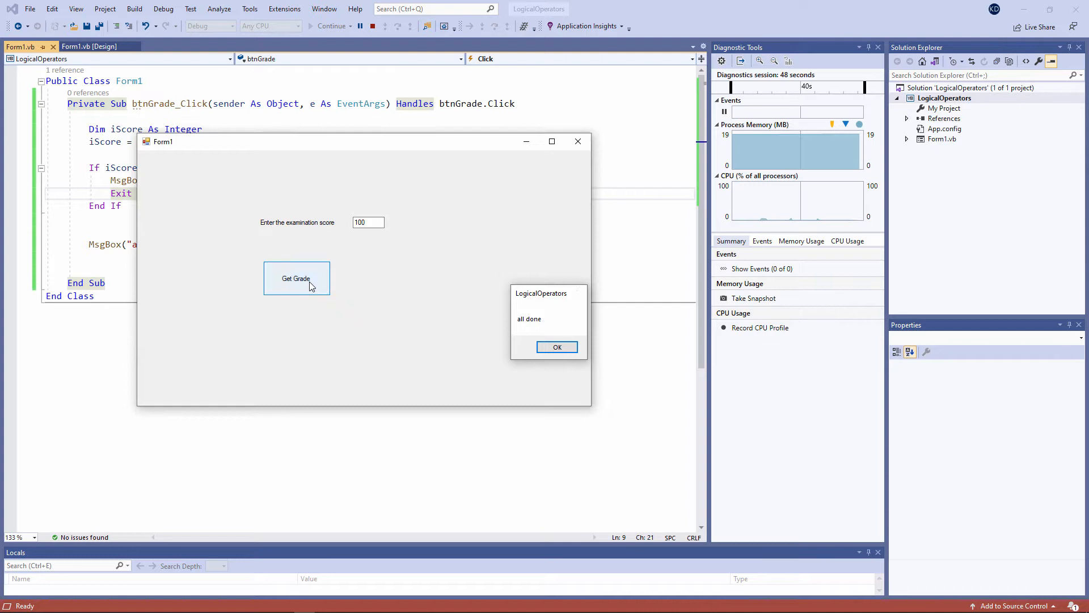
click(557, 346)
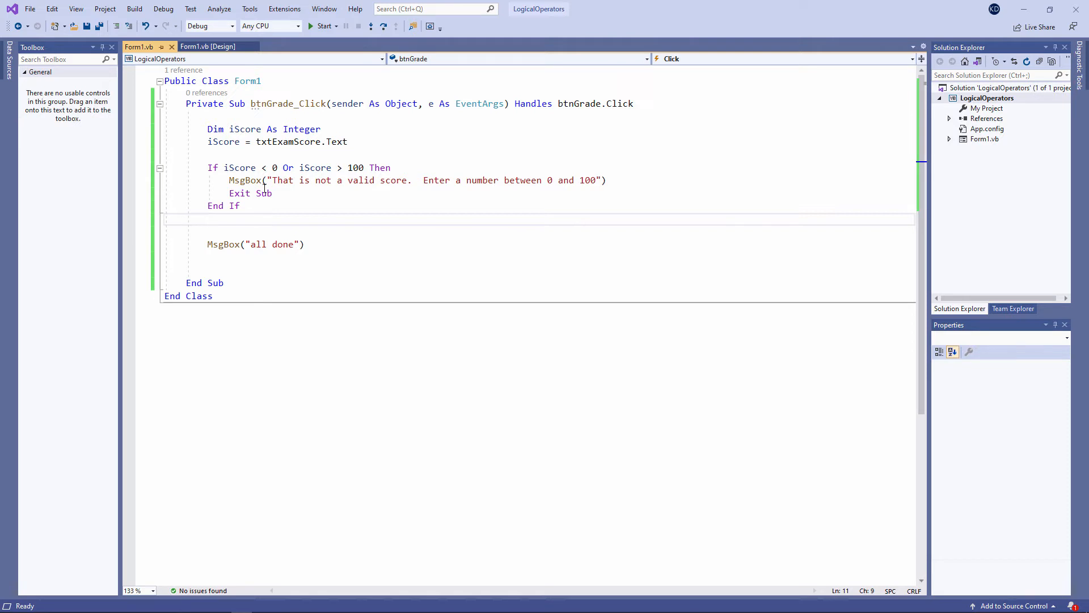
double_click(287, 168)
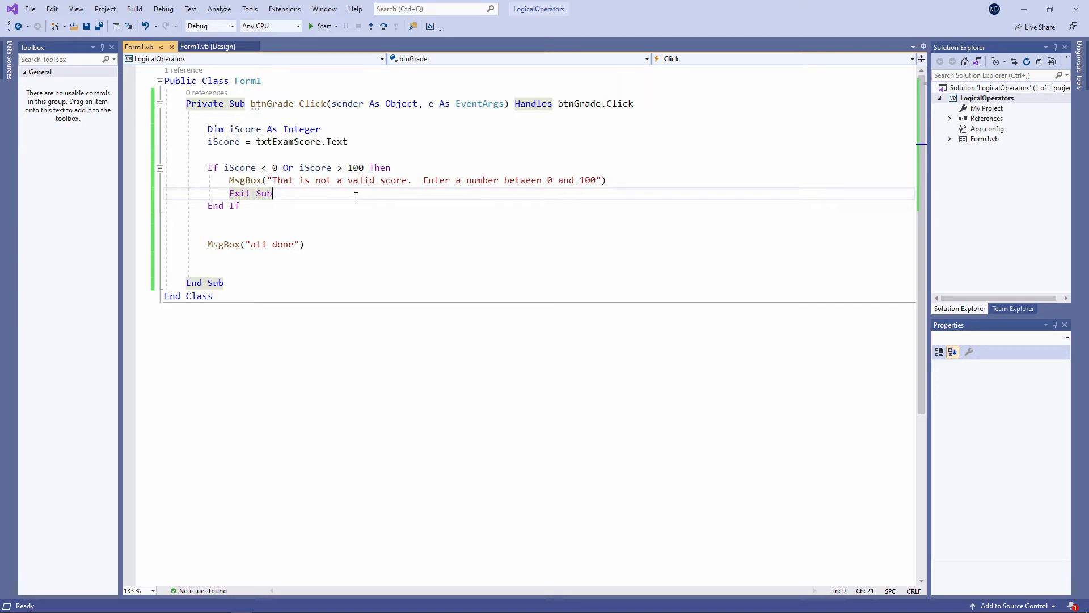
- Add If iScore >= 50 showing 'pass' and If iScore < 50 showing 'fail'
text(If iScore >= 50 Then)
text(MsgBox ("pass)
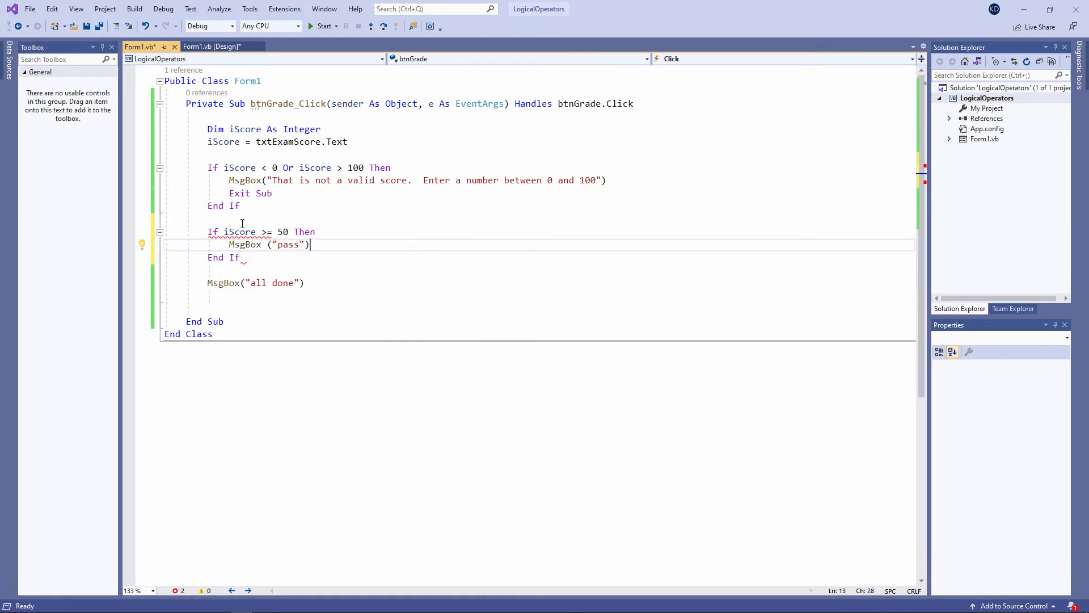
text(If iScore<50 then)
text(MsgBox("fail"))
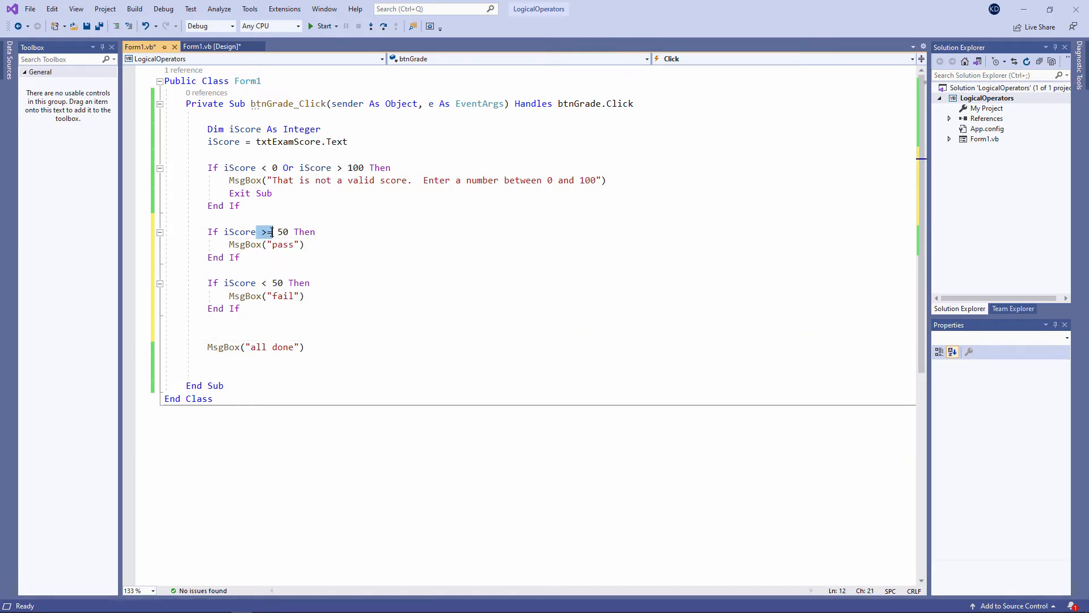
click(240, 232)
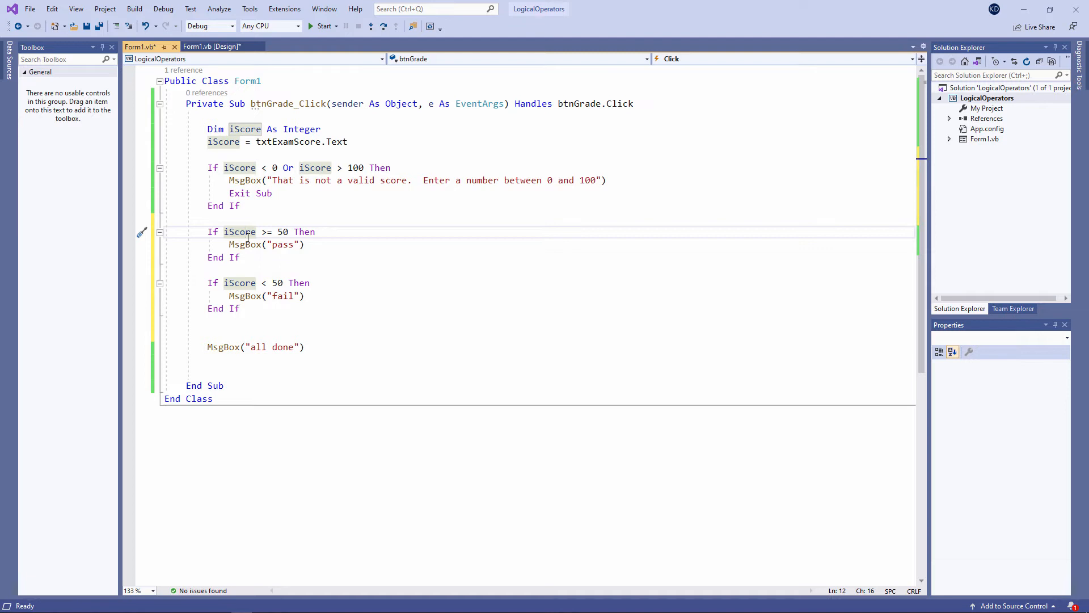
mouse_move(324, 26)
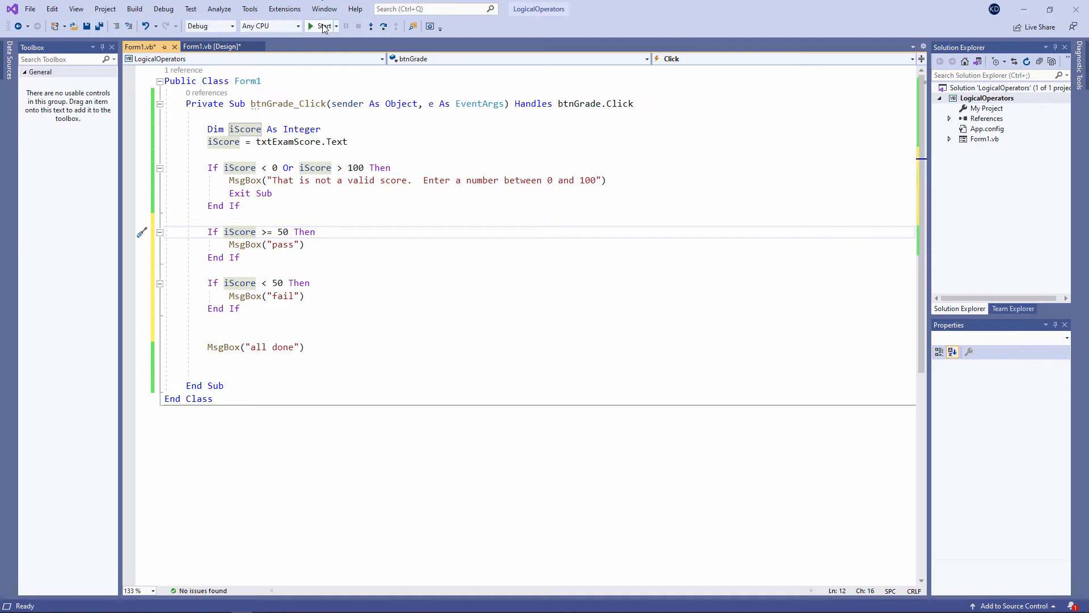
- Run the app and get grades for scores 45 and 55, dismissing each message
click(316, 26)
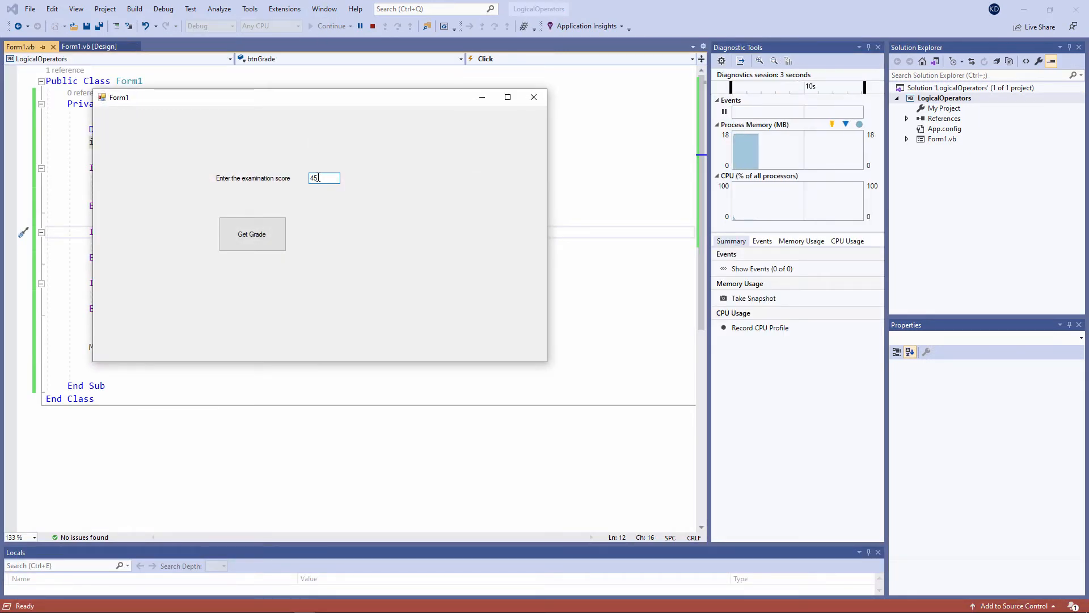
click(251, 234)
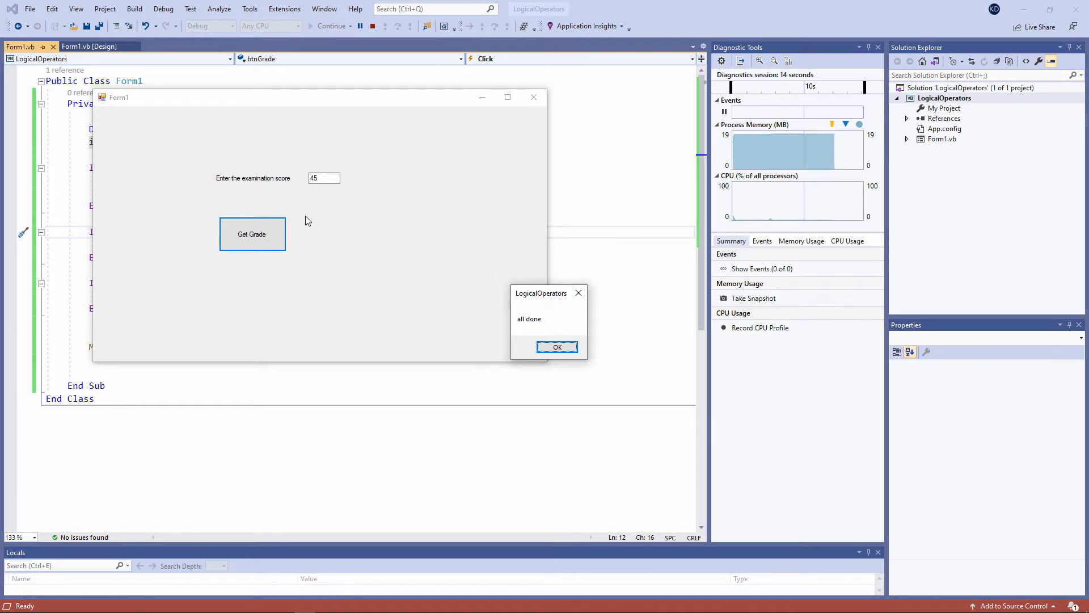
click(557, 347)
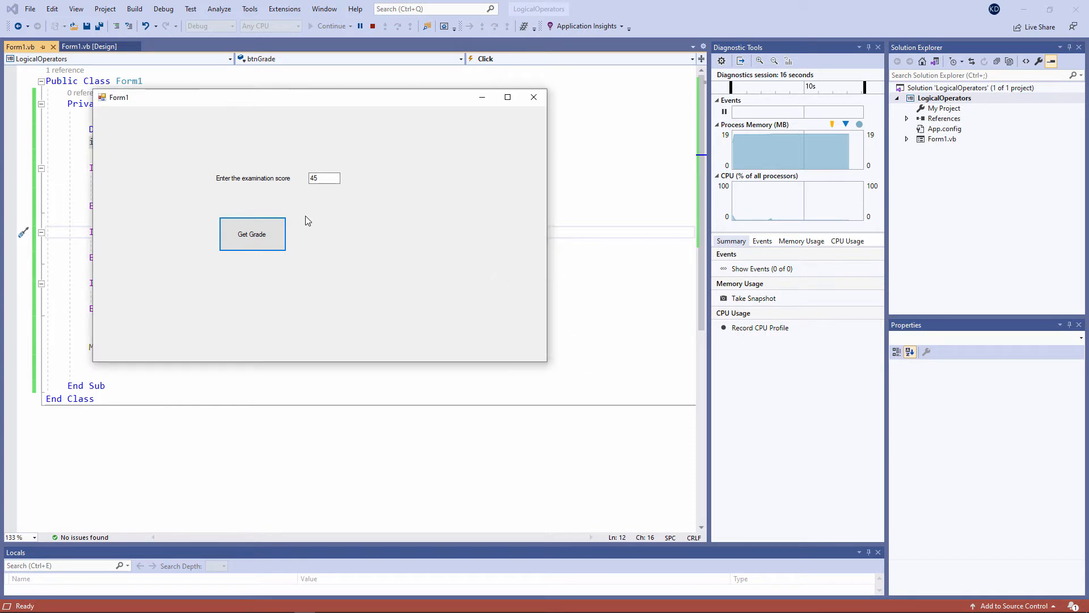
drag(118, 97, 303, 91)
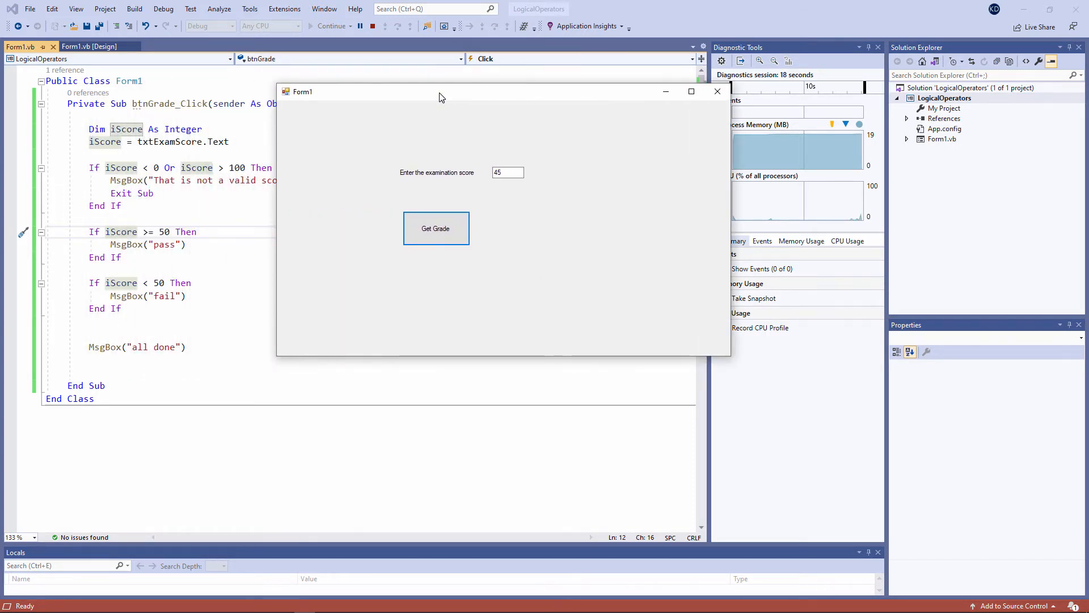
text(55)
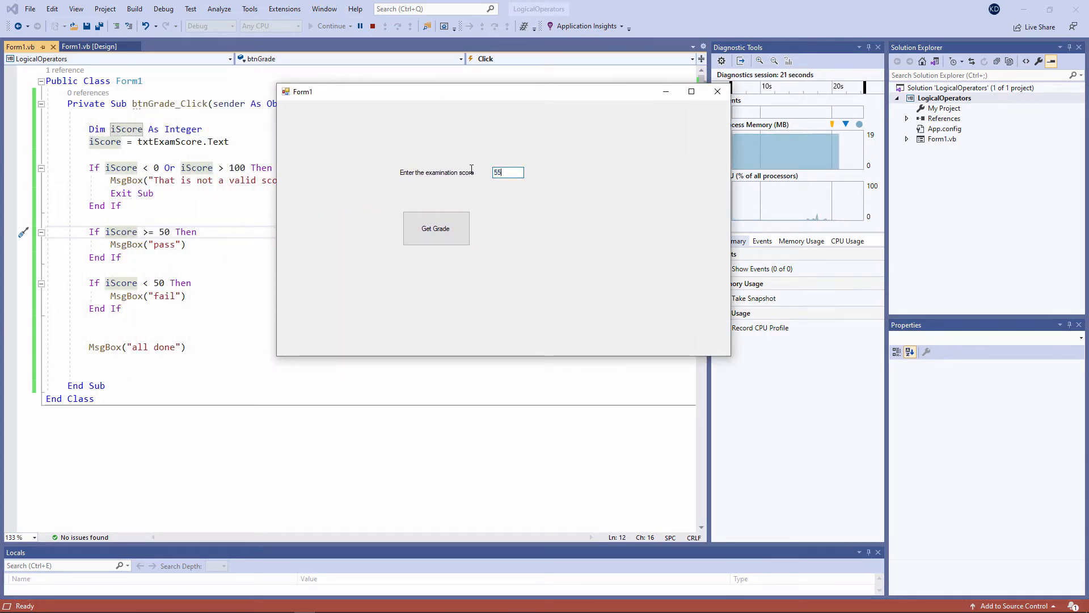
click(435, 228)
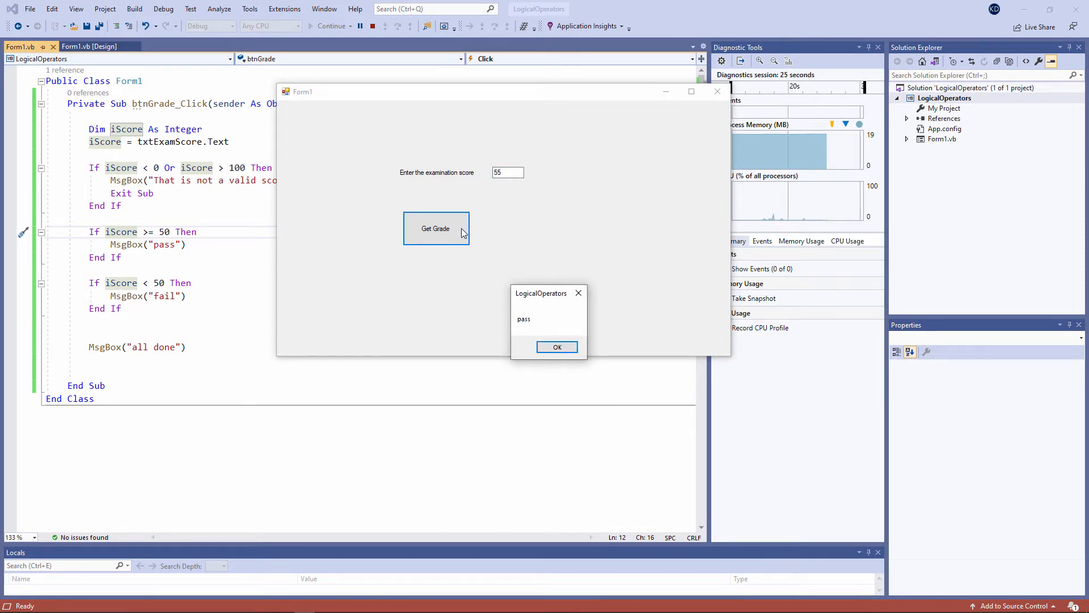
click(557, 346)
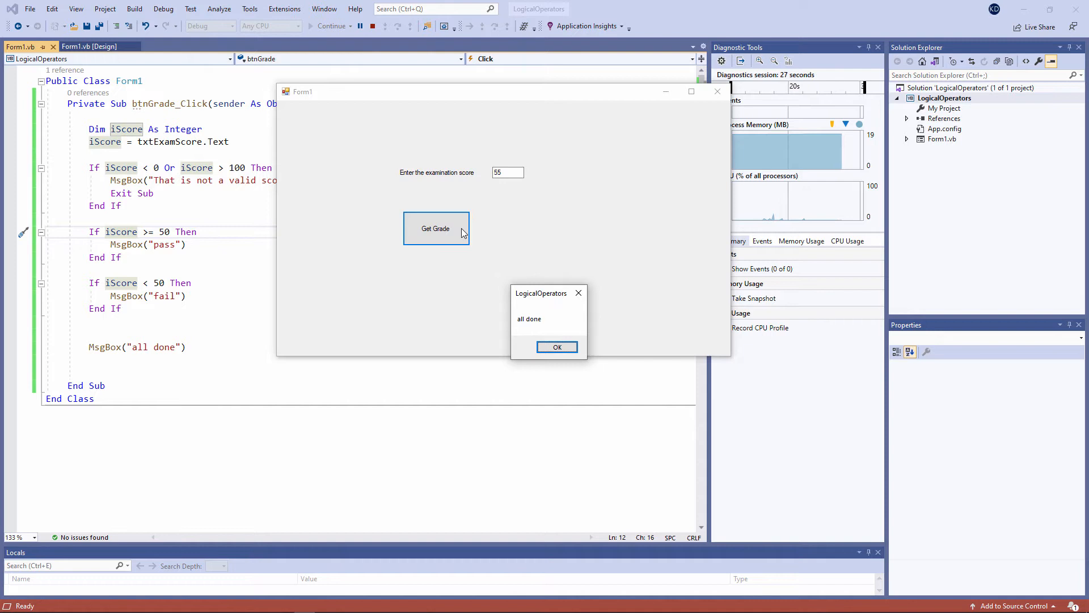
- Grade a score of 50, confirming it shows 'pass'
click(557, 348)
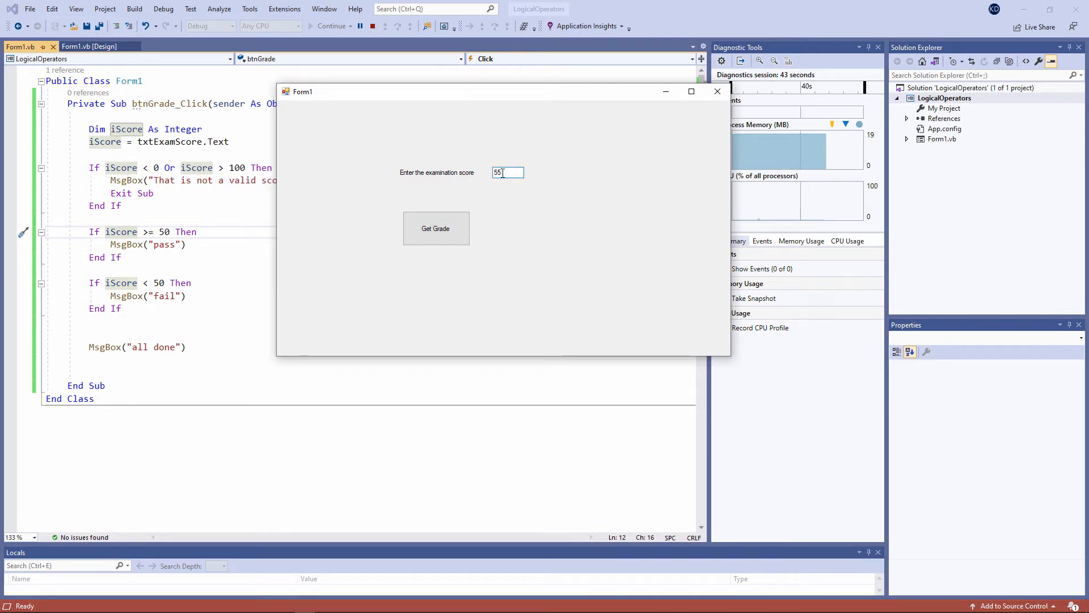
text(50)
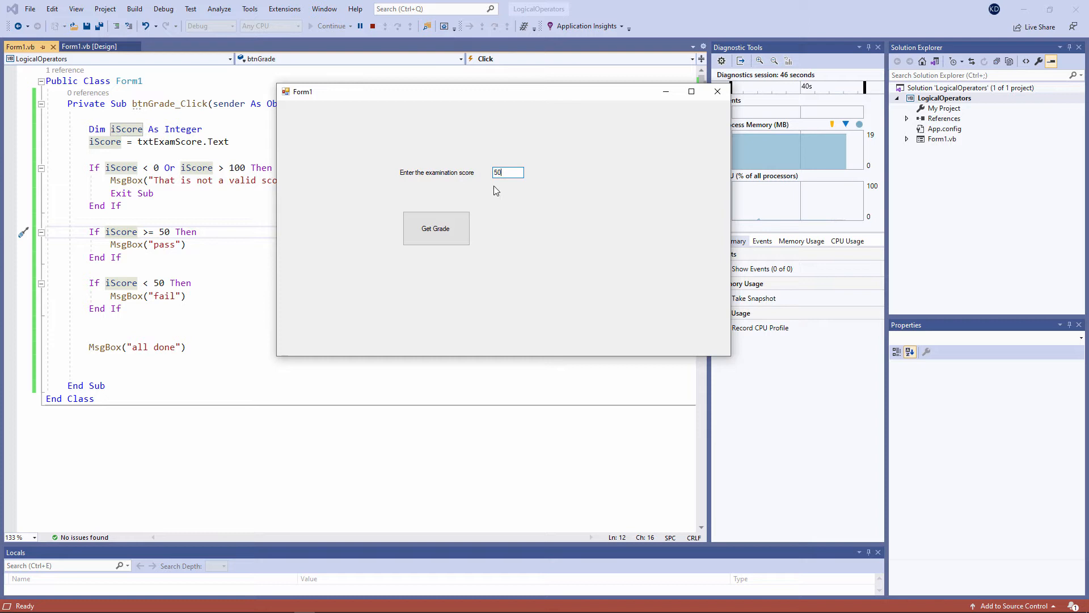
click(436, 228)
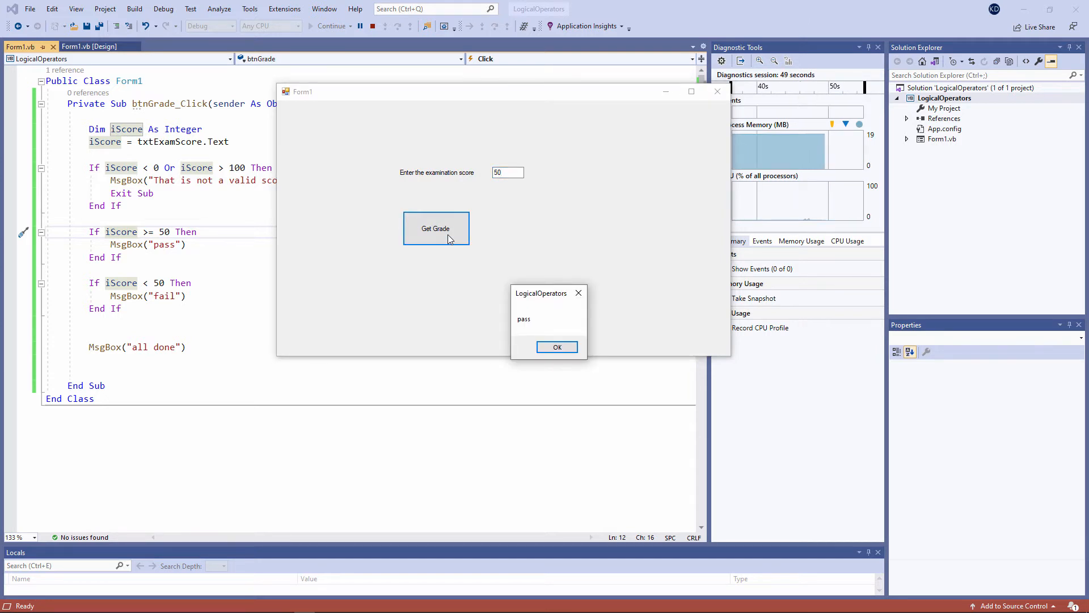
click(557, 347)
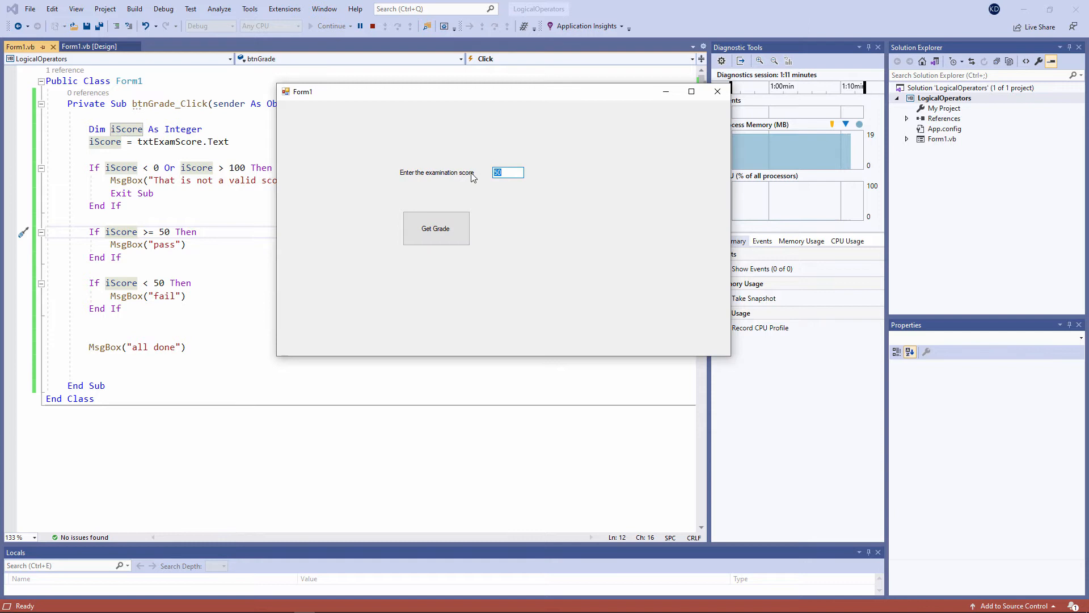
- Grade scores -5 and 105, confirming both are rejected as invalid
click(435, 228)
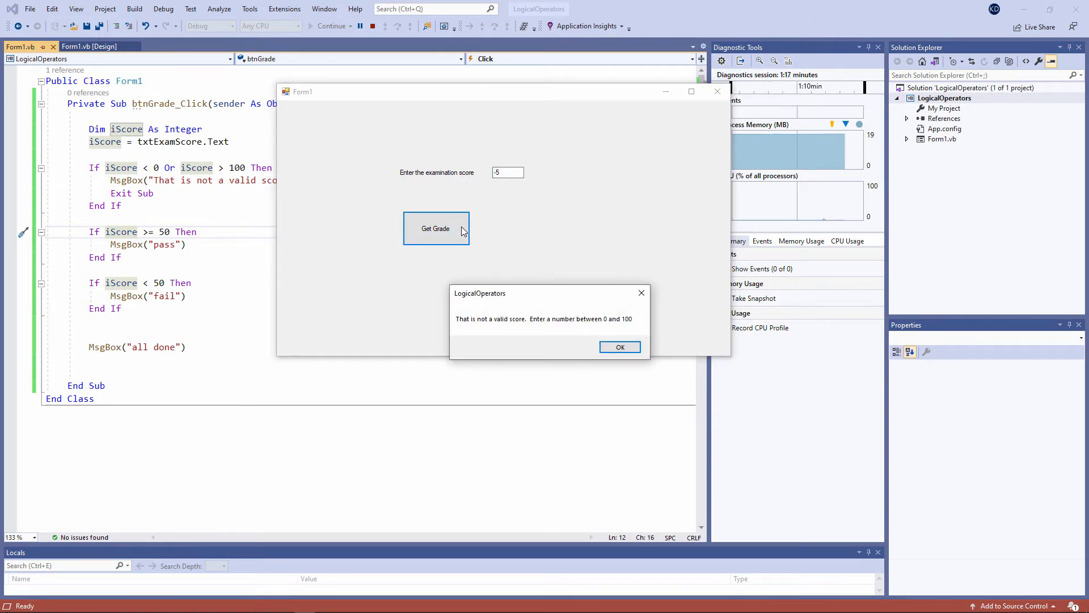
click(620, 346)
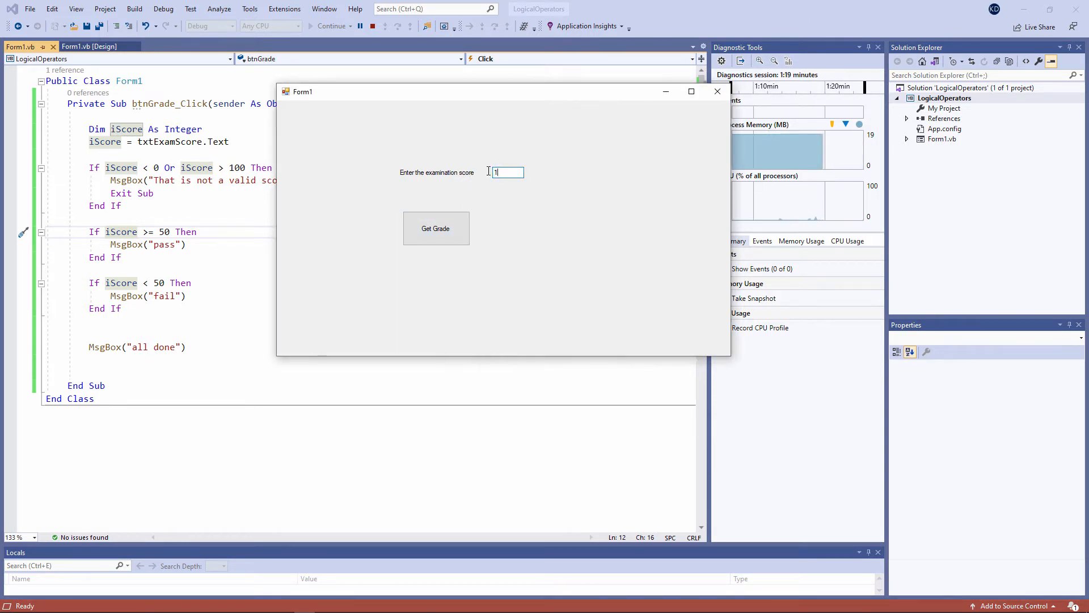
click(436, 228)
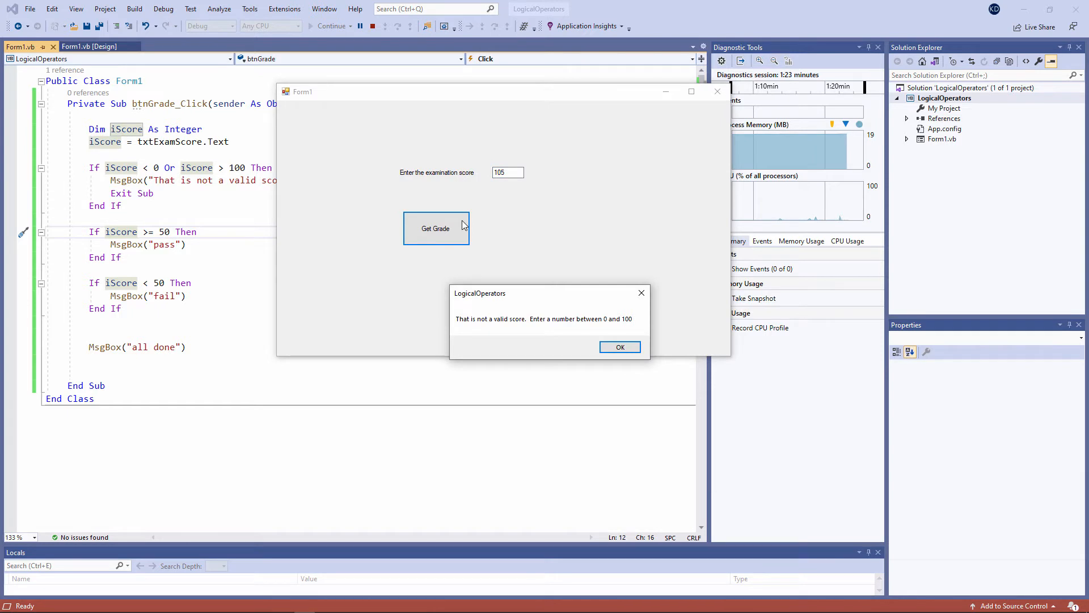
click(620, 346)
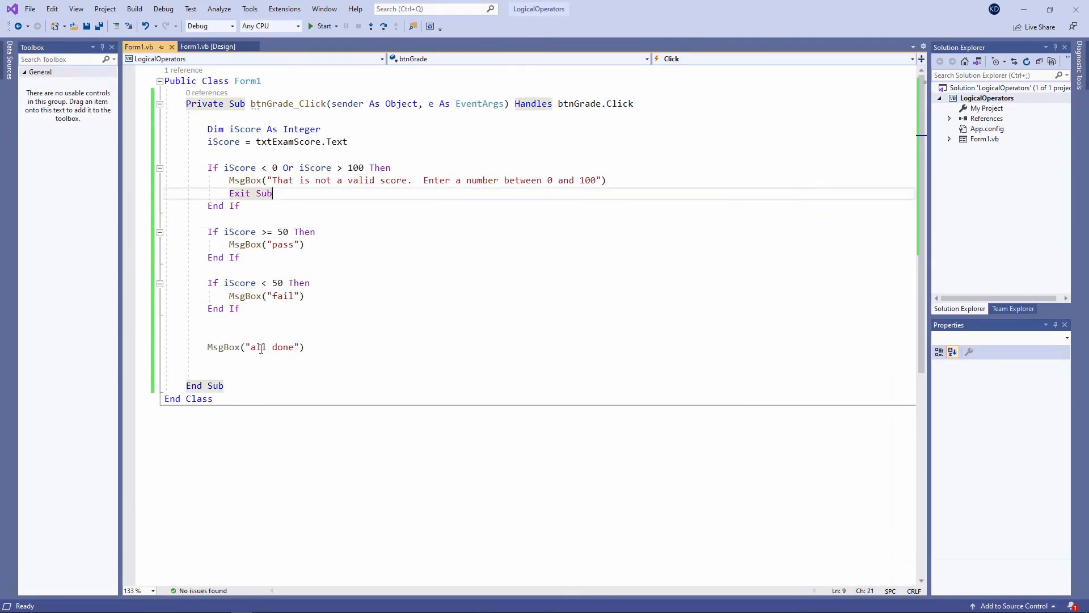
- Breakpoint the grade handler, step a score of 30 through to 'fail', then enter 75
click(232, 360)
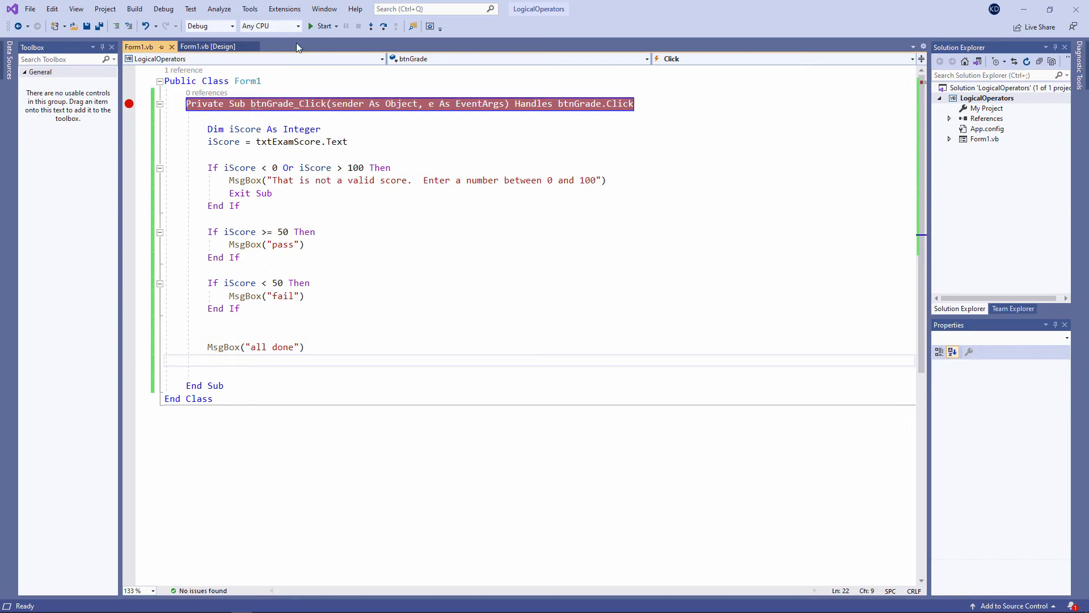
click(321, 26)
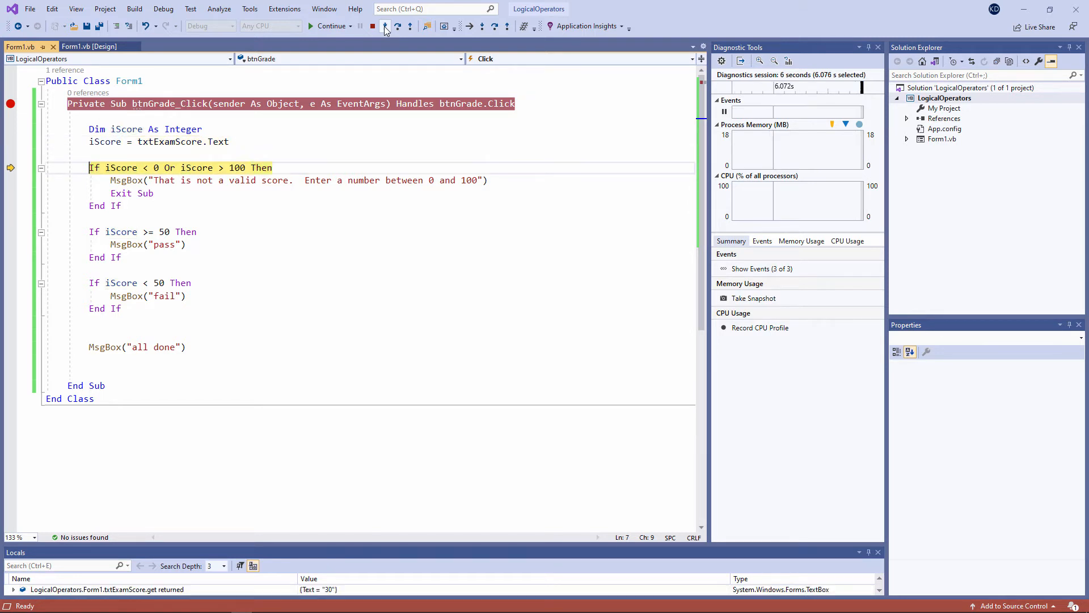
click(384, 26)
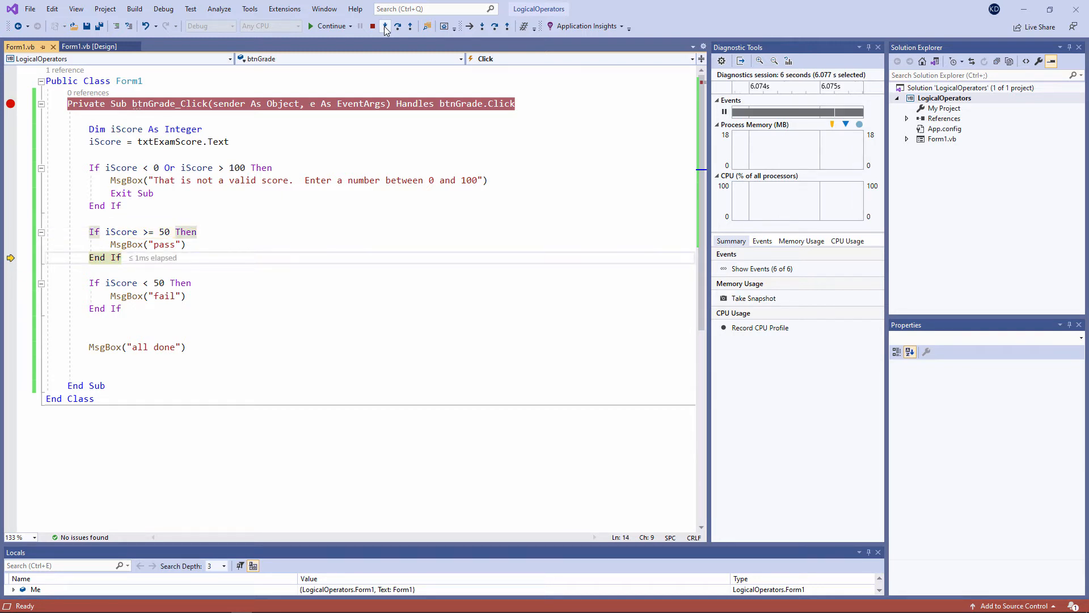
click(384, 26)
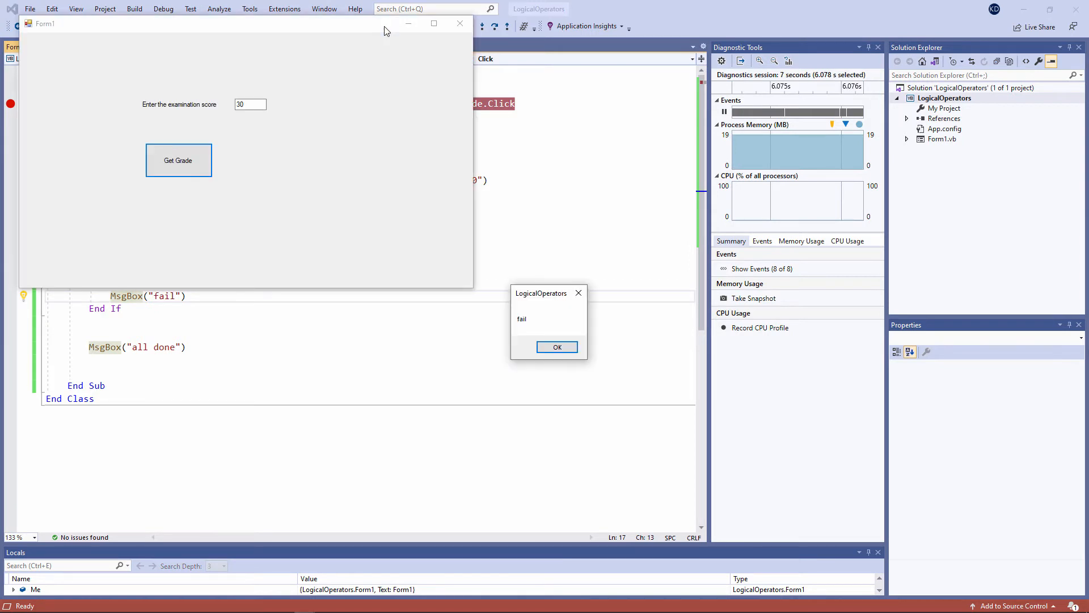
click(557, 346)
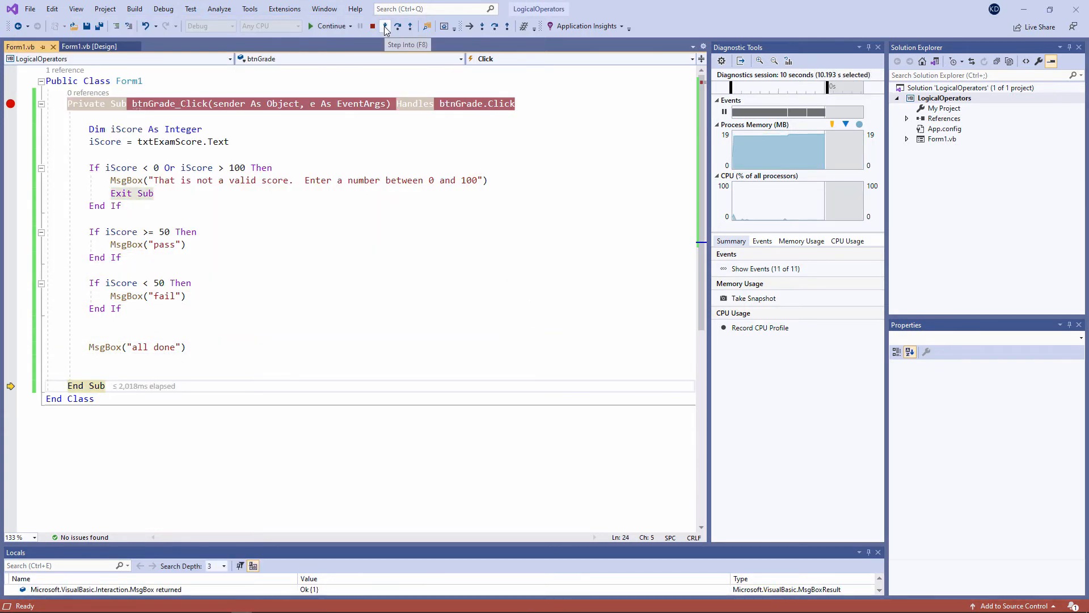
click(385, 26)
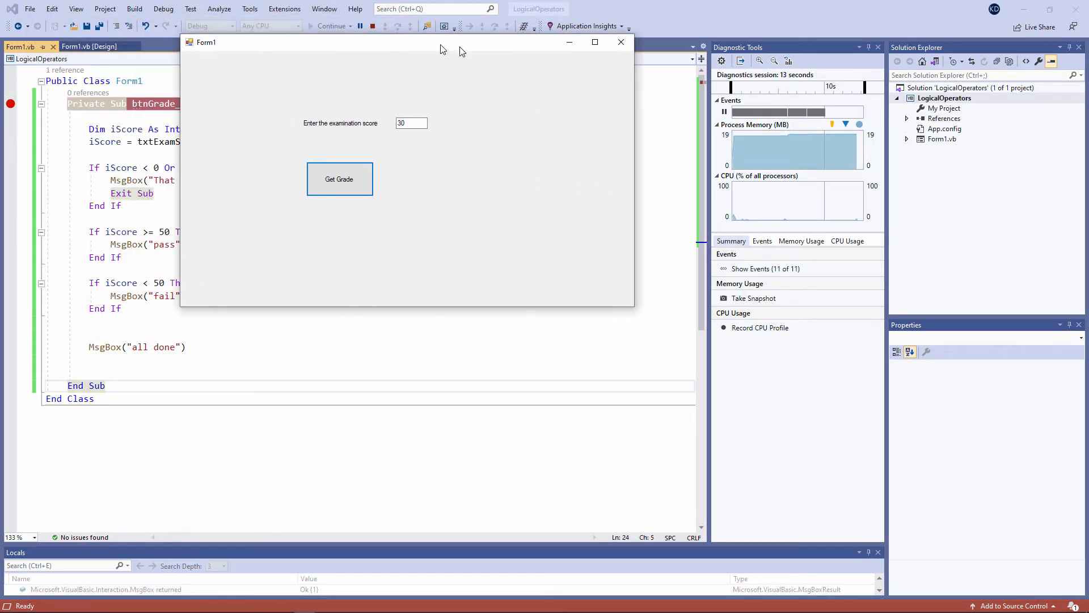
drag(406, 41, 518, 65)
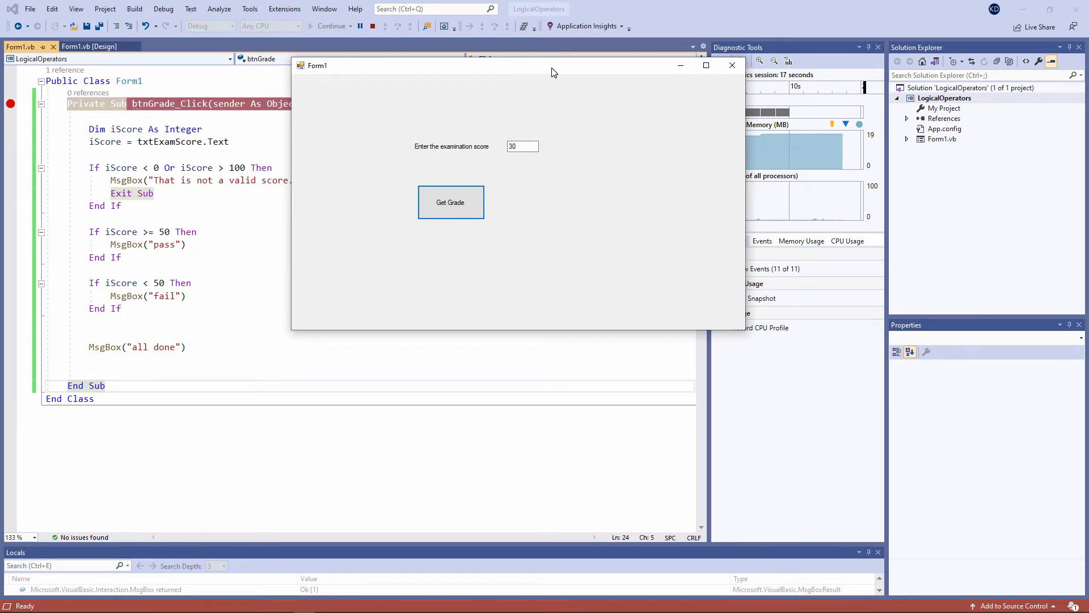
text(75)
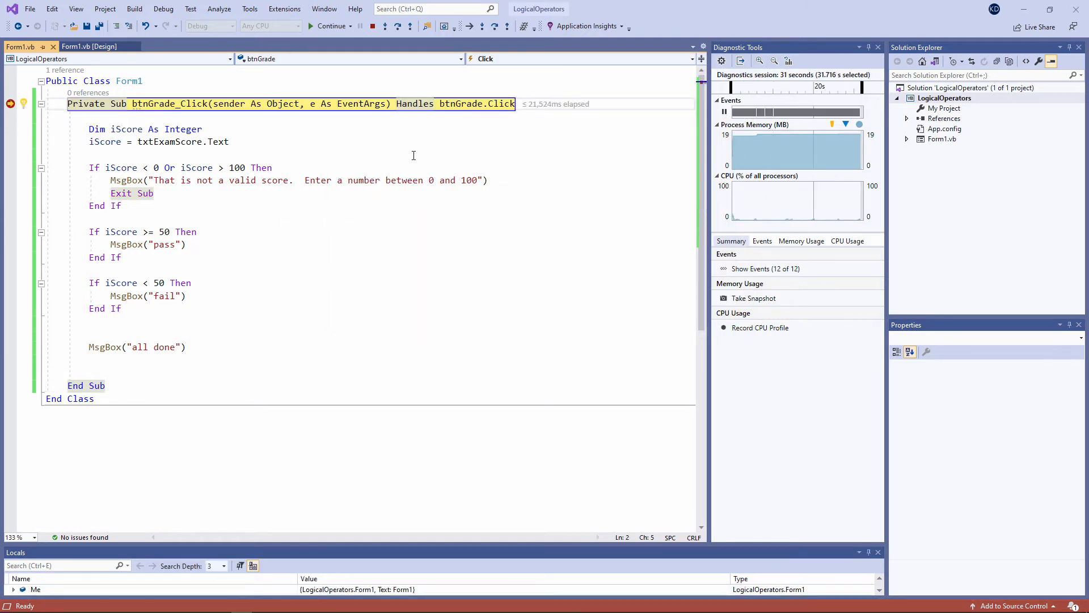
- Step the score of 75 through to the 'pass' message, then stop debugging
click(386, 26)
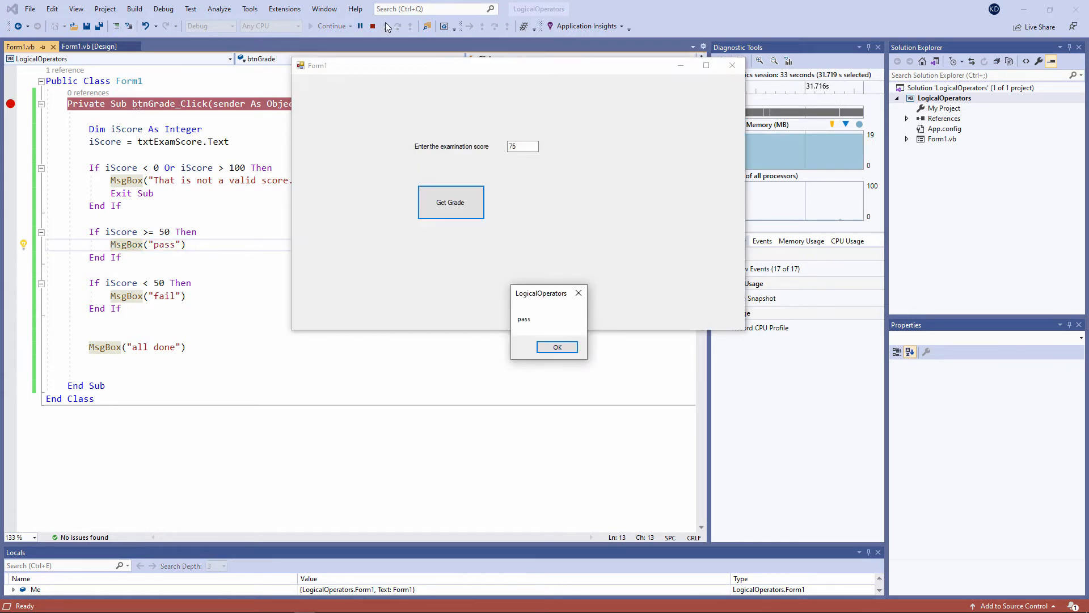
click(557, 347)
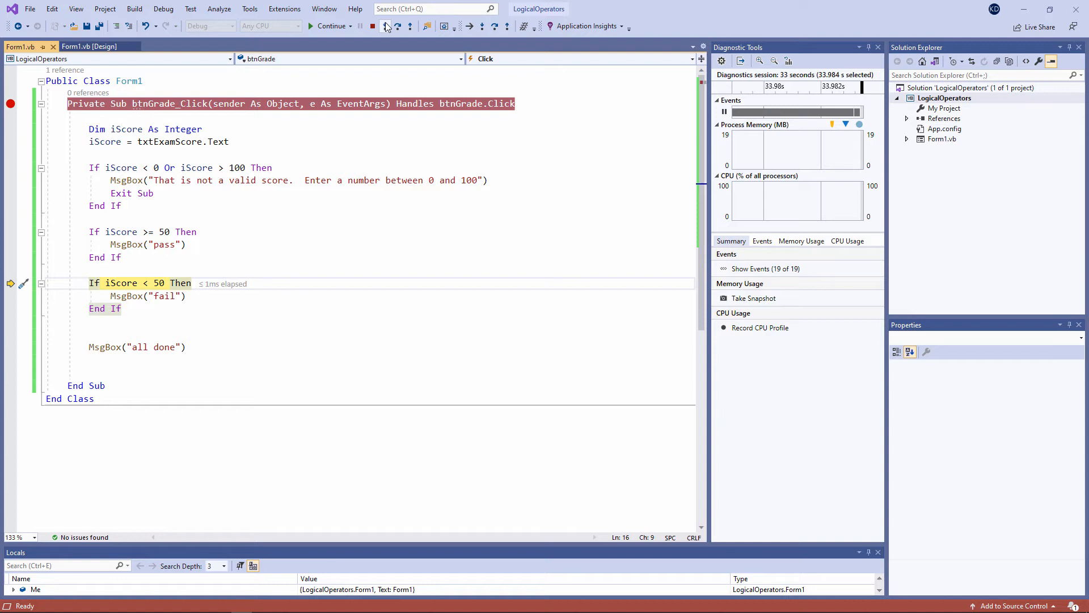
key(F10)
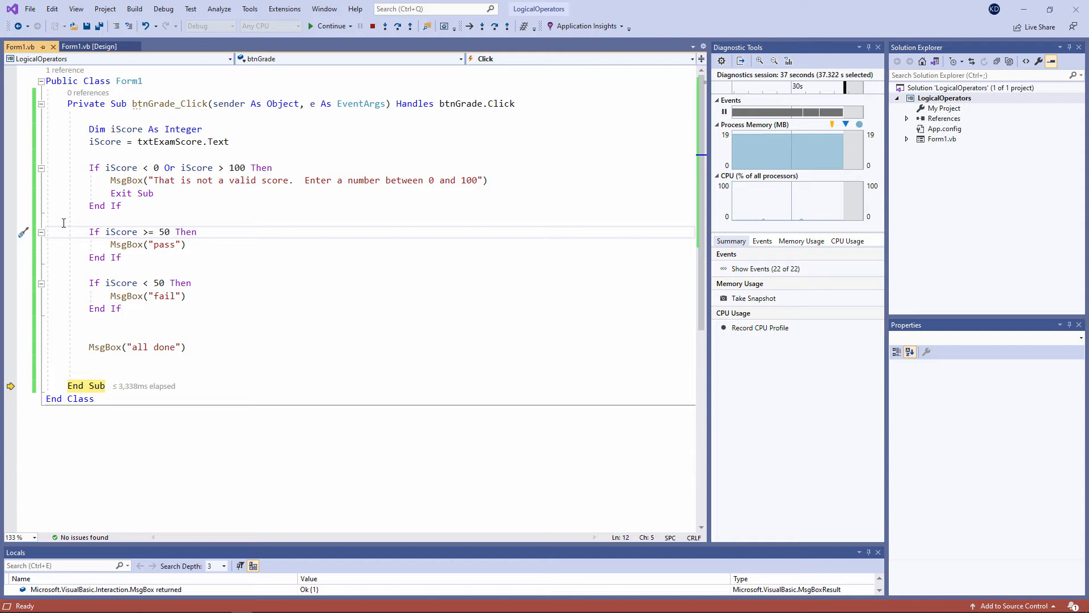
click(373, 26)
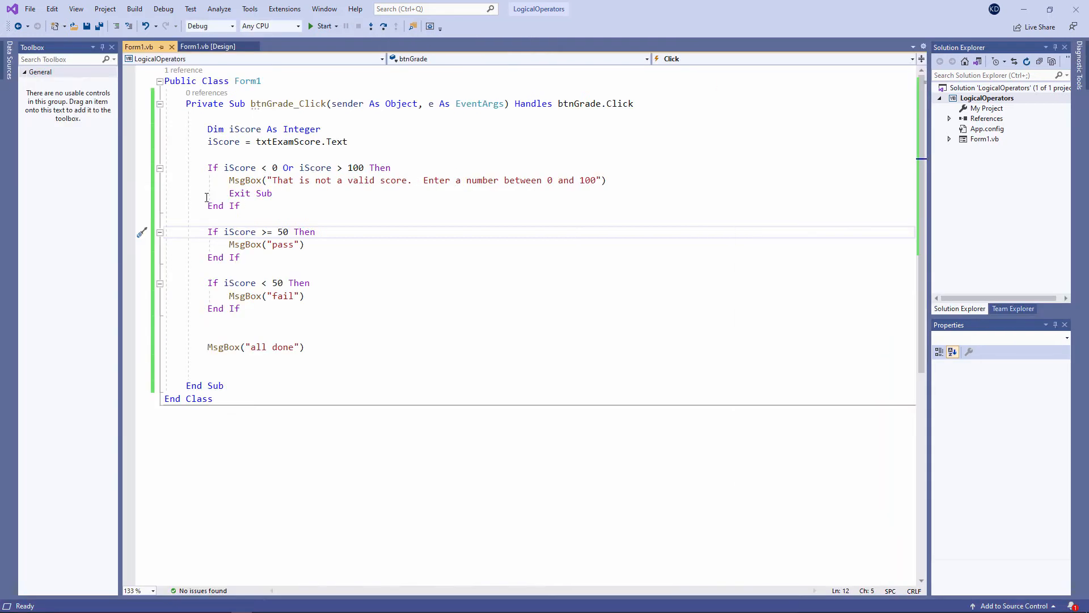
- Chain the range, pass and fail checks with ElseIf into a single If block
text(elseif)
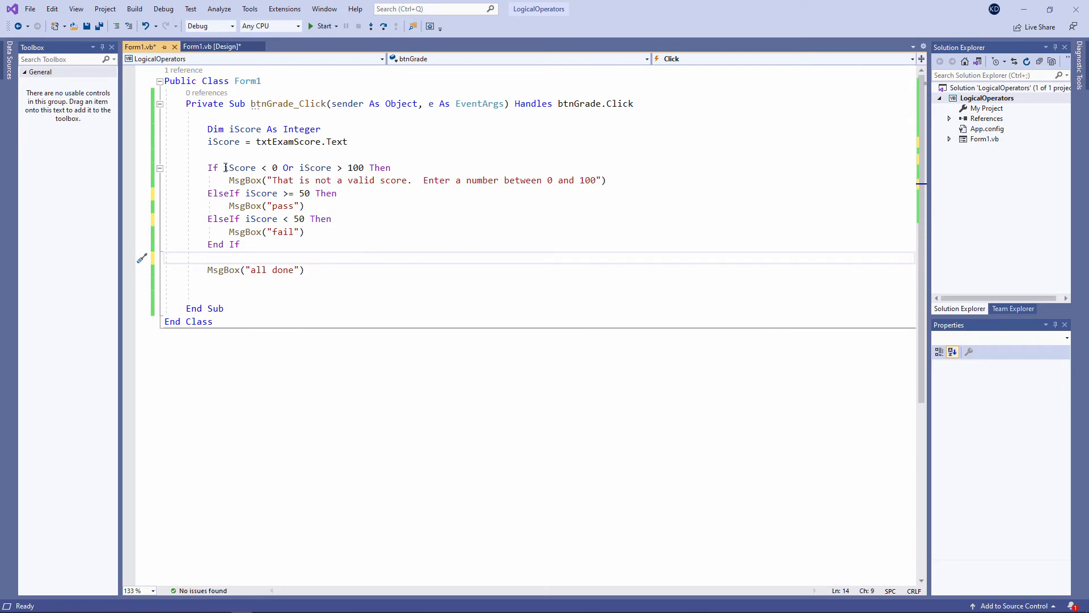
drag(224, 168, 365, 168)
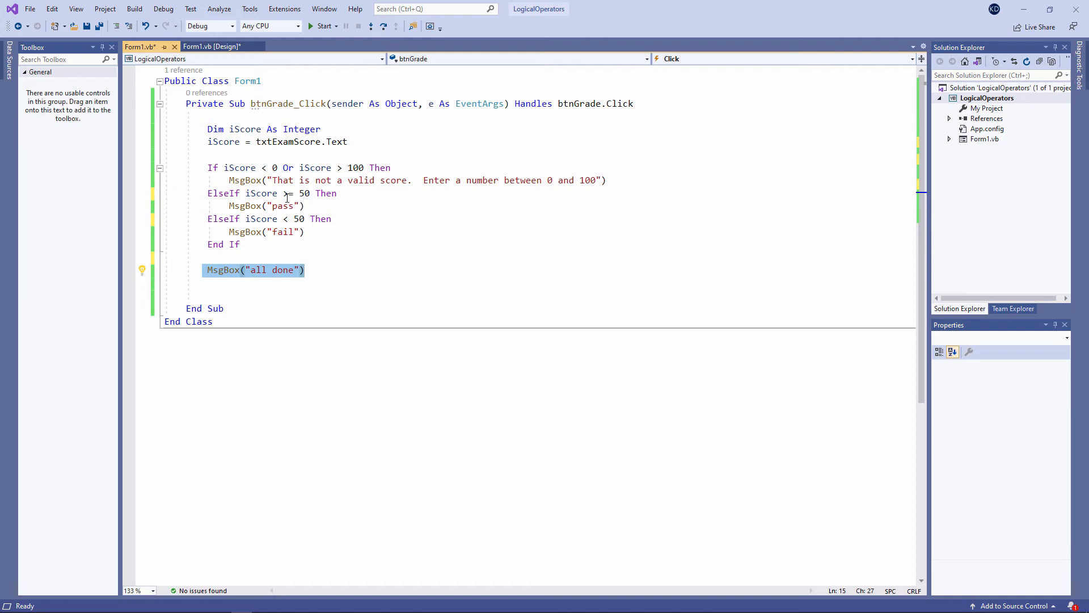
mouse_move(256, 193)
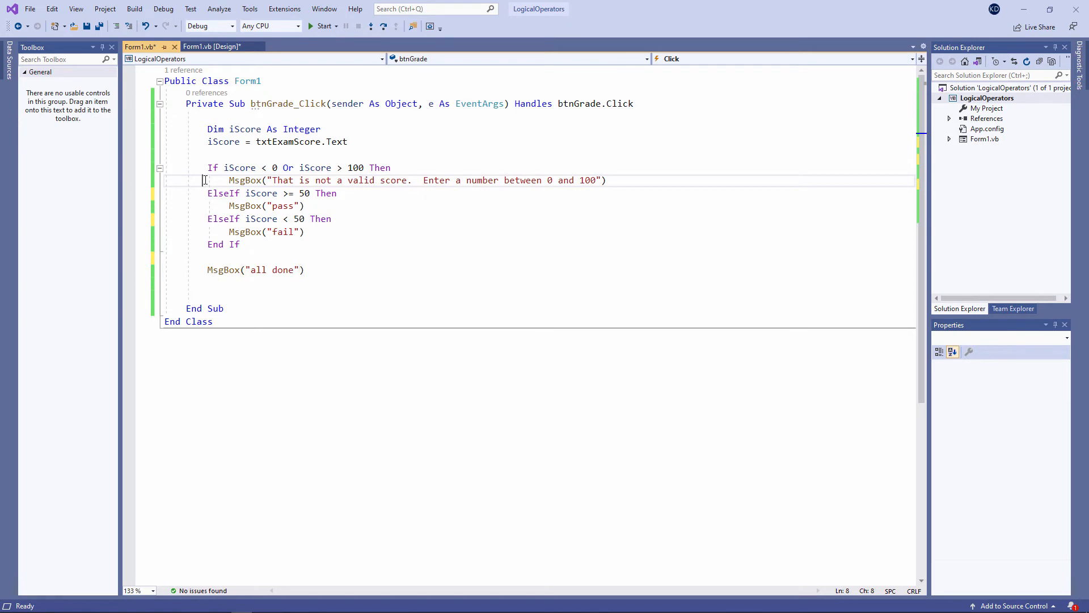
- Run the grade app, enter a score of 67, then close Form1
click(323, 26)
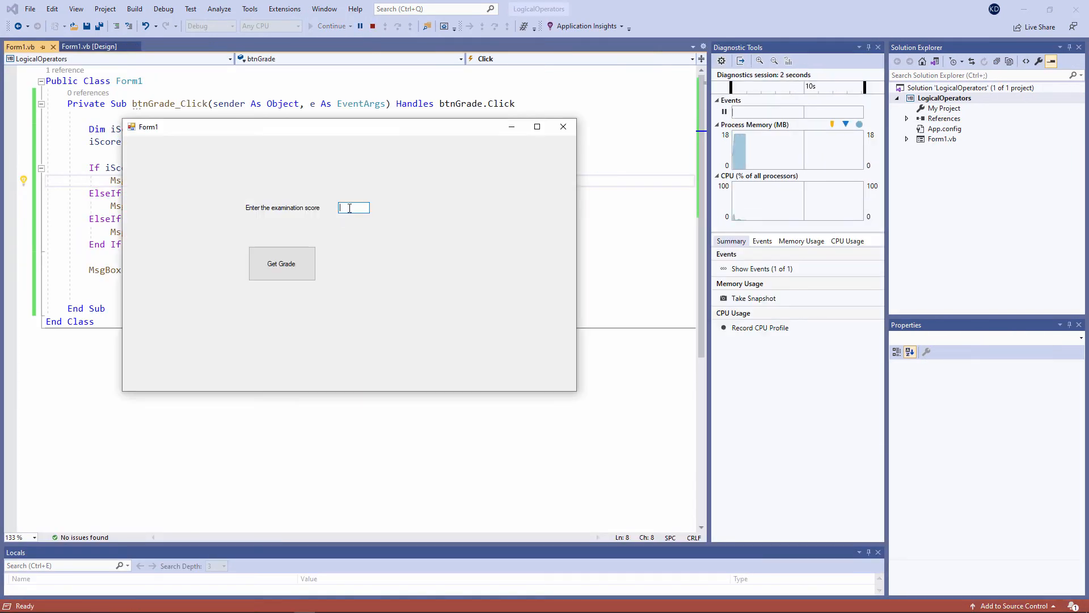
click(281, 264)
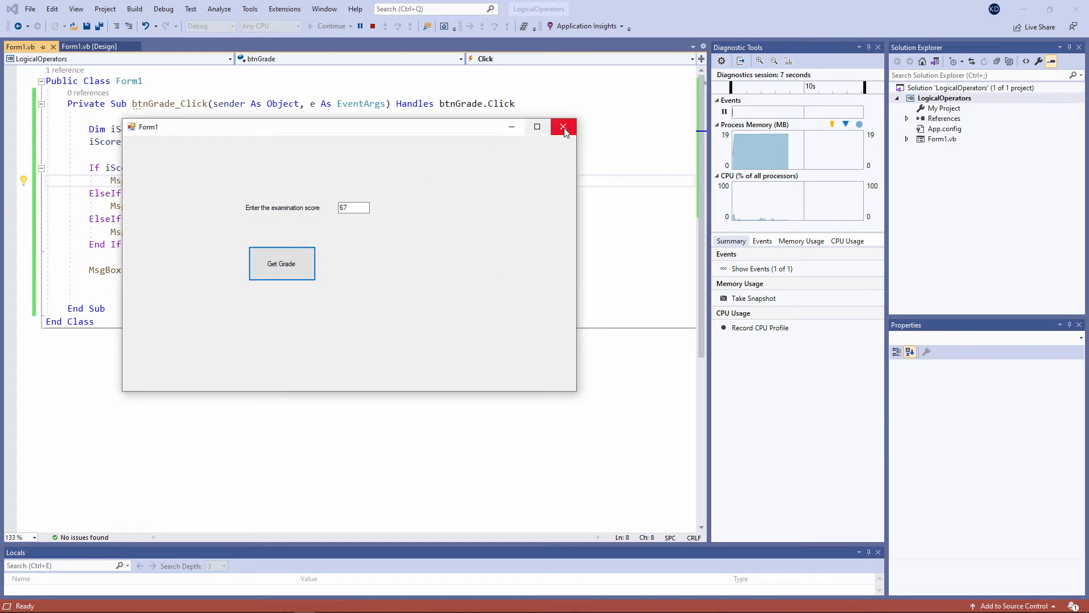
click(563, 126)
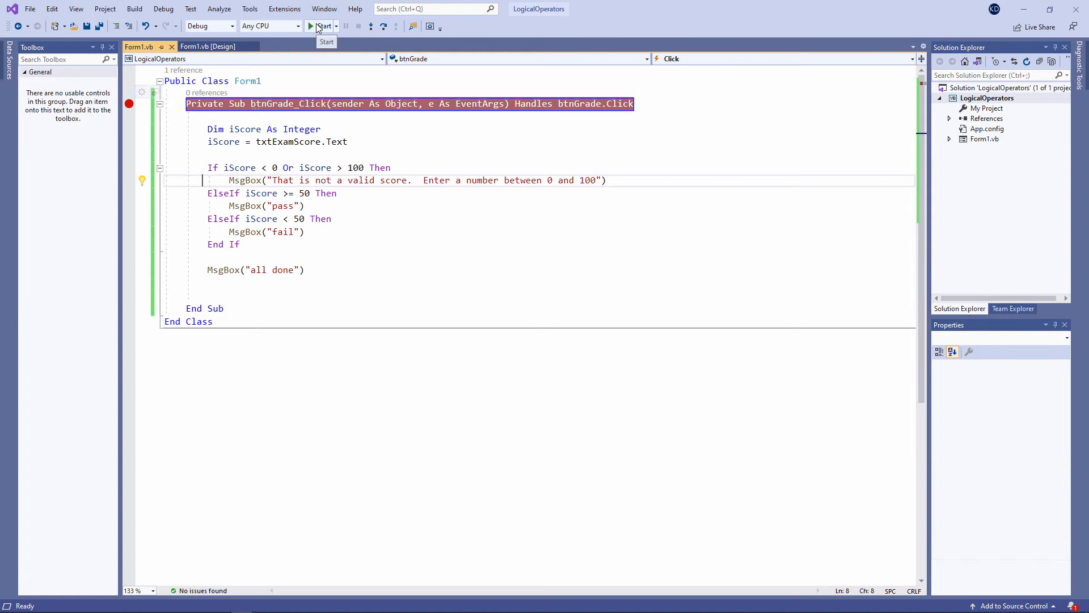
- Debug with score 67, hit the breakpoint, and step through the grading code
click(311, 26)
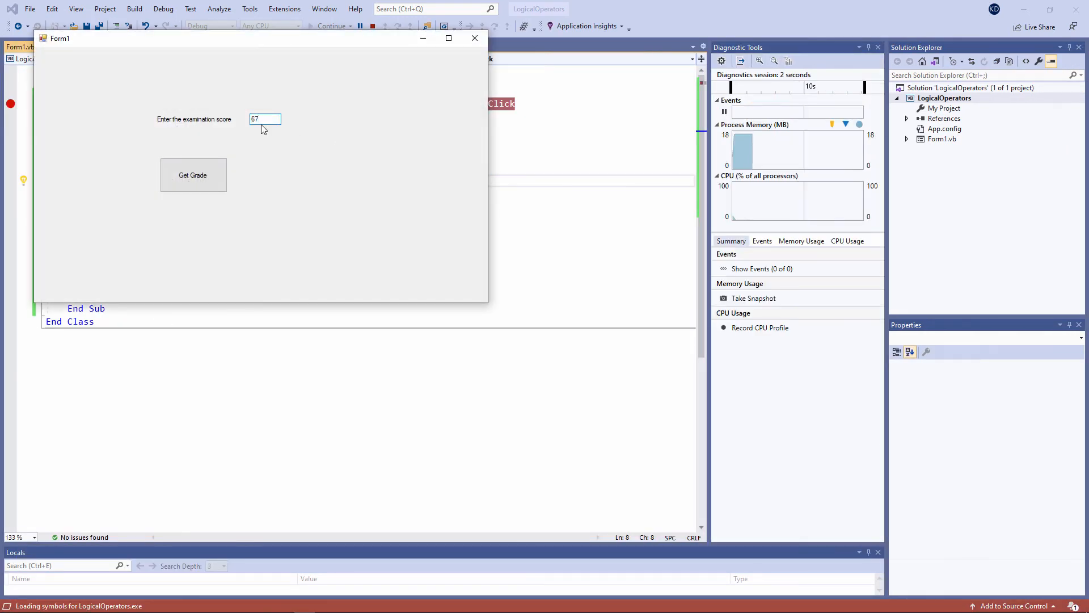
click(384, 27)
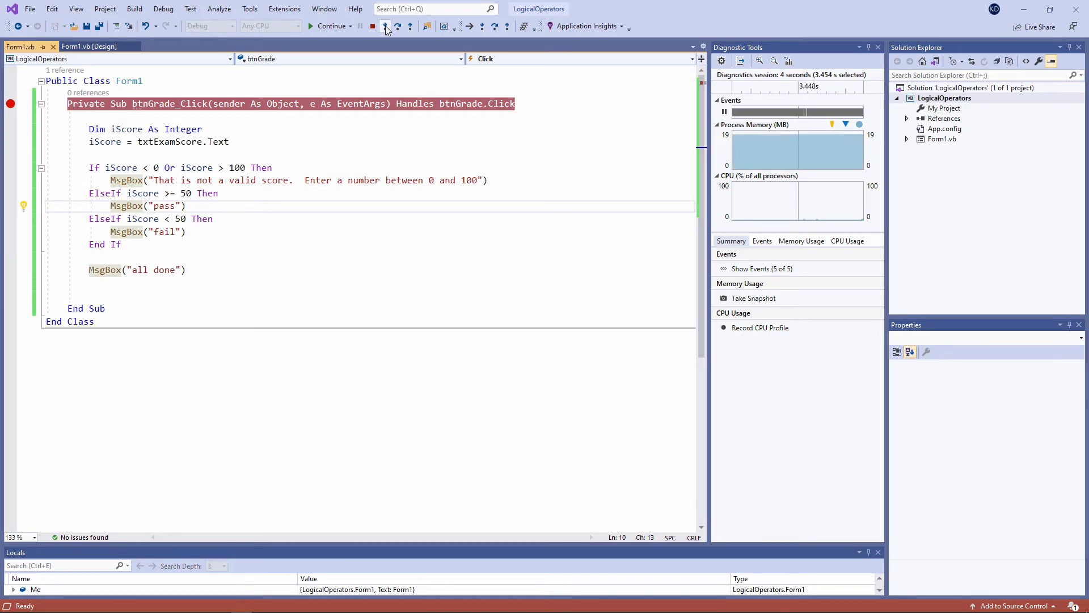
click(382, 26)
text(ten)
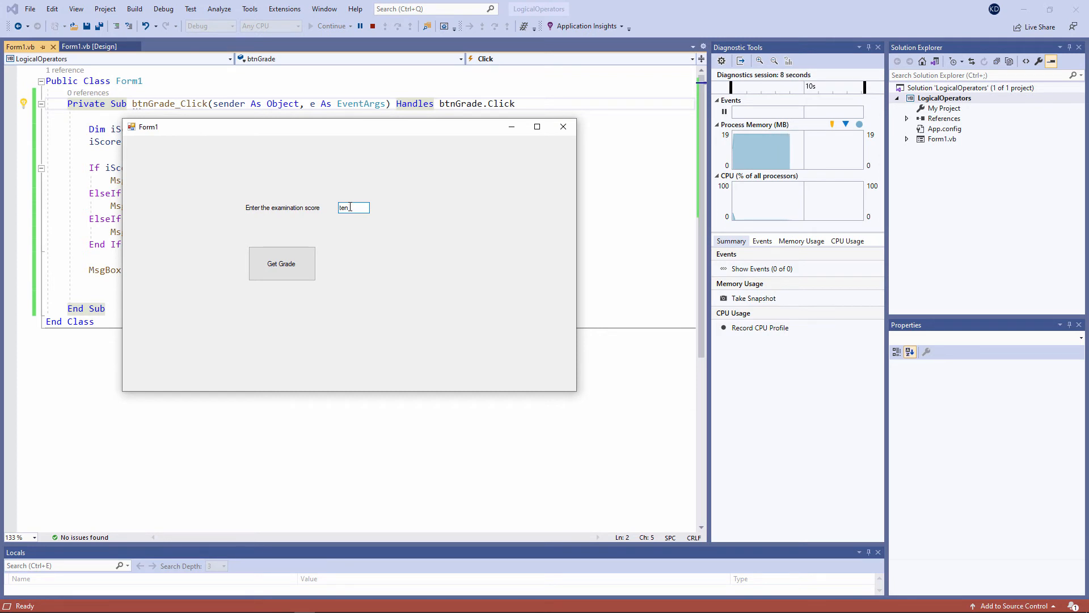
- Submit 'ten' as the score to trigger the InvalidCastException
click(281, 264)
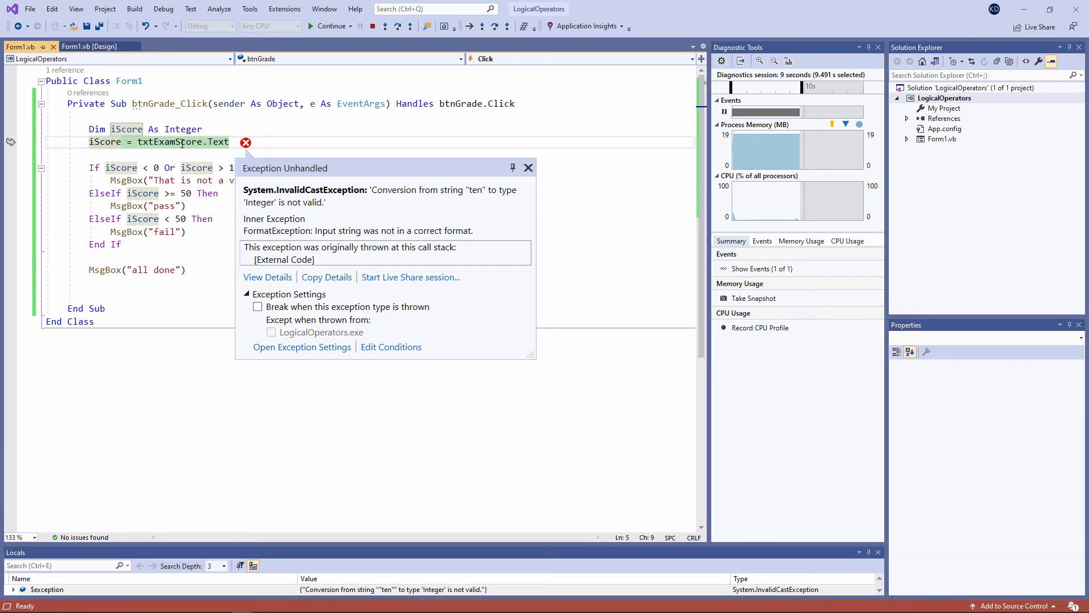
mouse_move(179, 141)
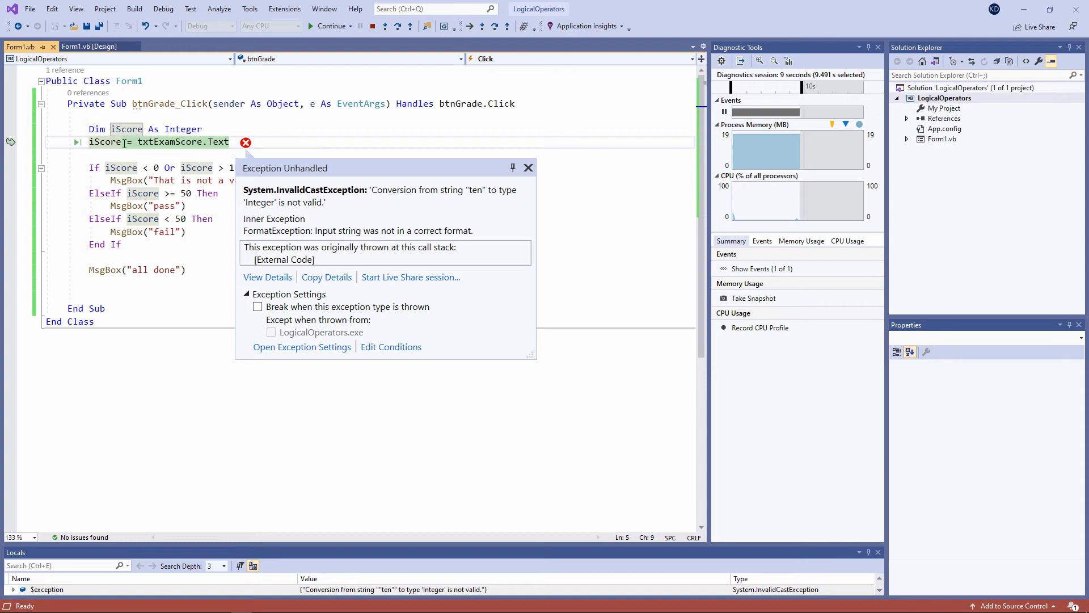
mouse_move(107, 142)
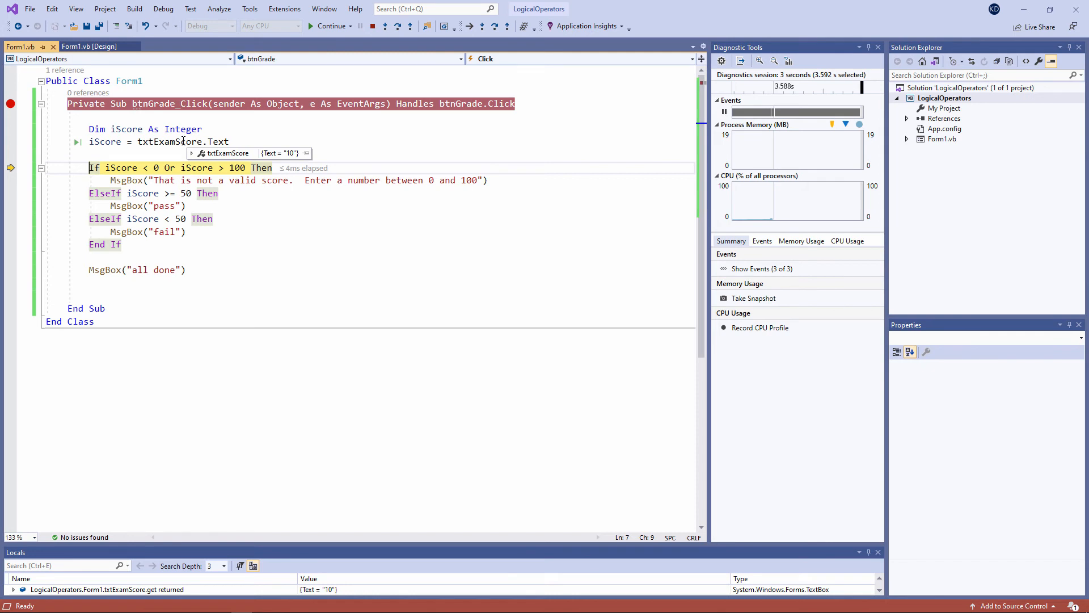
mouse_move(105, 141)
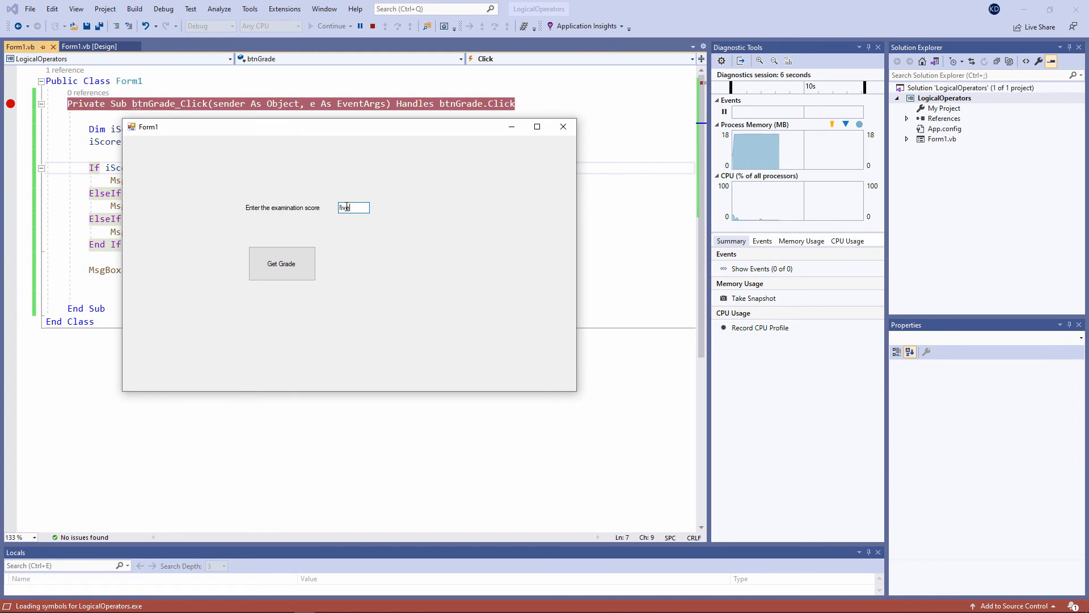
- Submit 'five', step into the handler, dismiss the InvalidCastException, and stop debugging
click(386, 26)
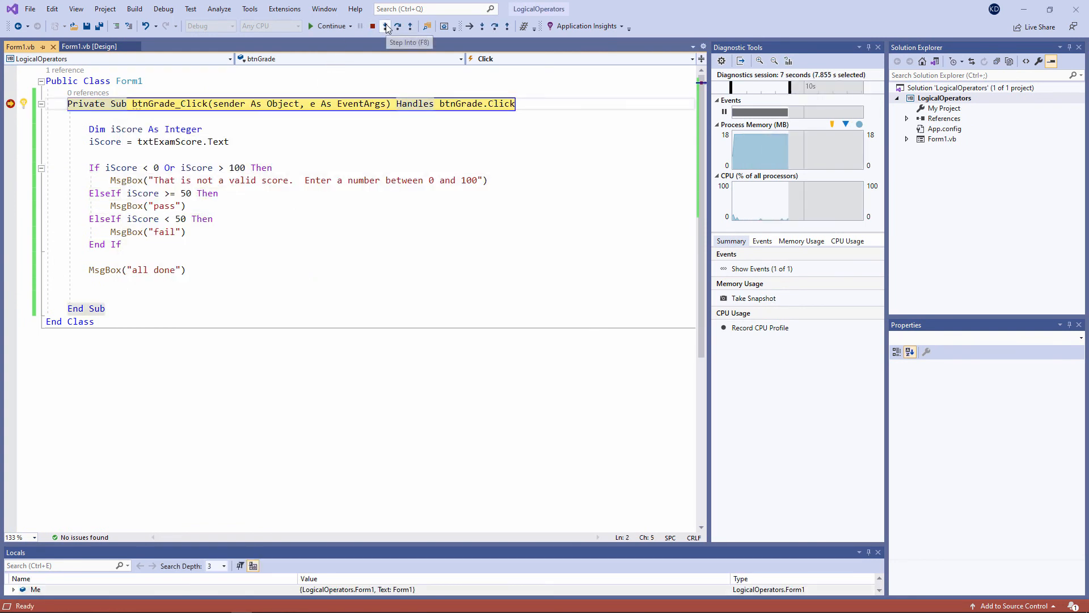
click(385, 26)
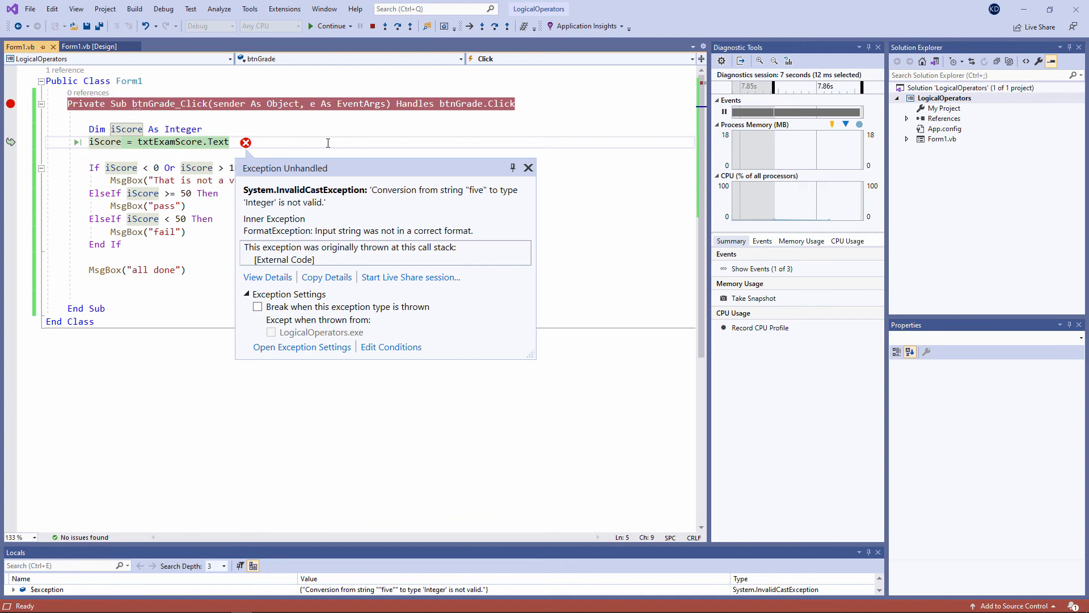
click(528, 167)
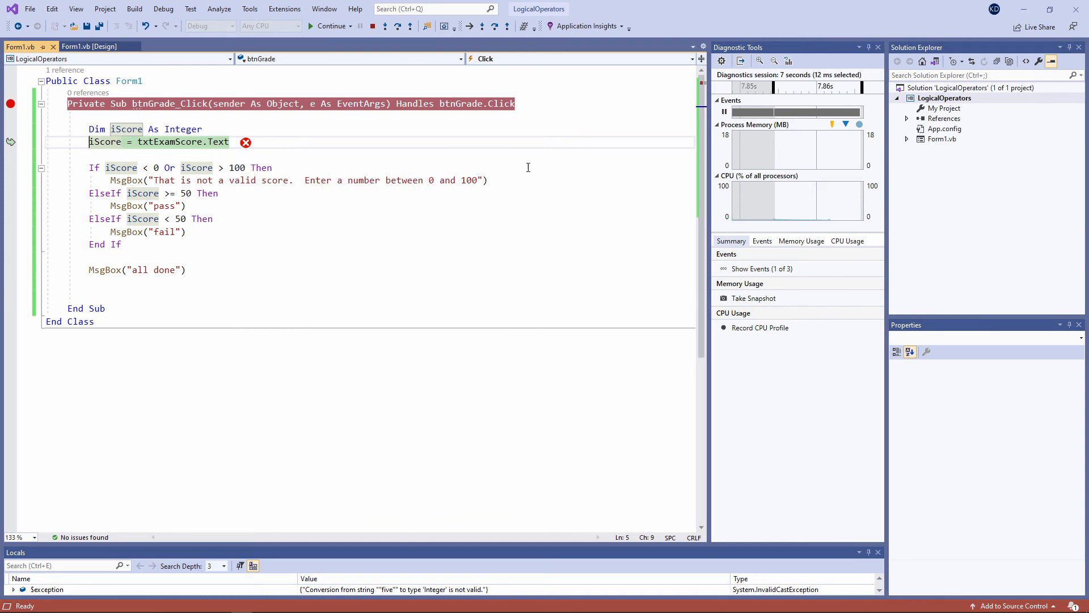
click(367, 26)
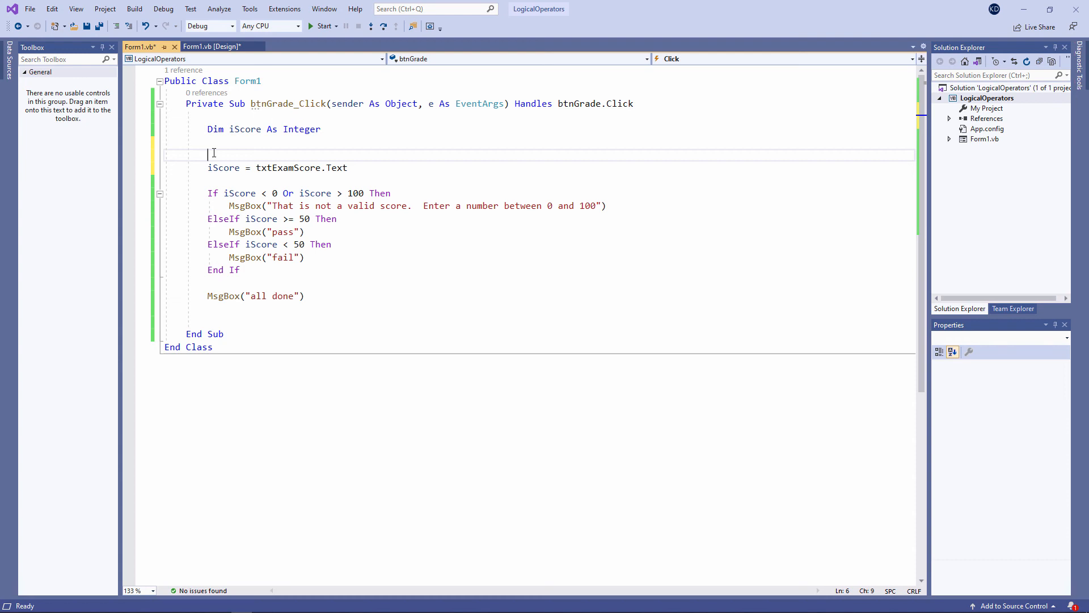
- Add If IsNumeric(txtExamScore.Text) with a 'You must enter a number' MsgBox and Exit Sub
text(If isnu)
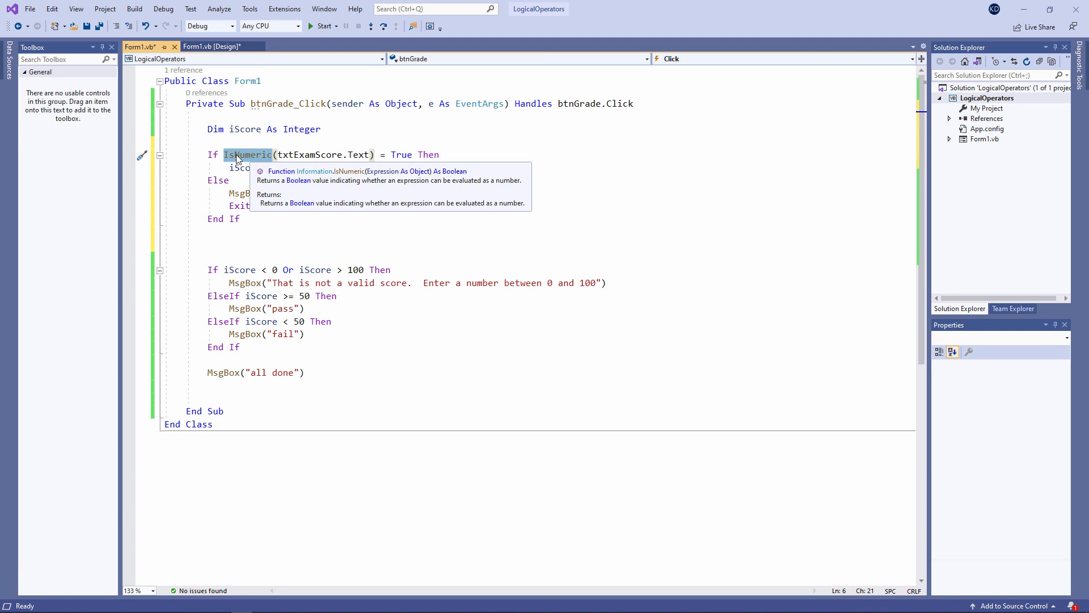
mouse_move(284, 155)
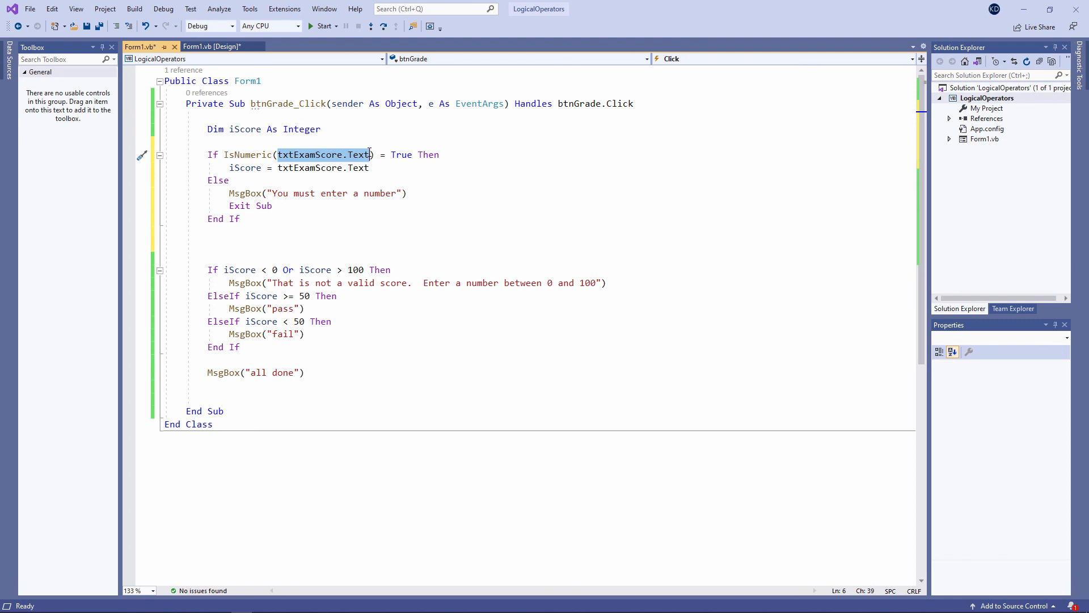
mouse_move(362, 139)
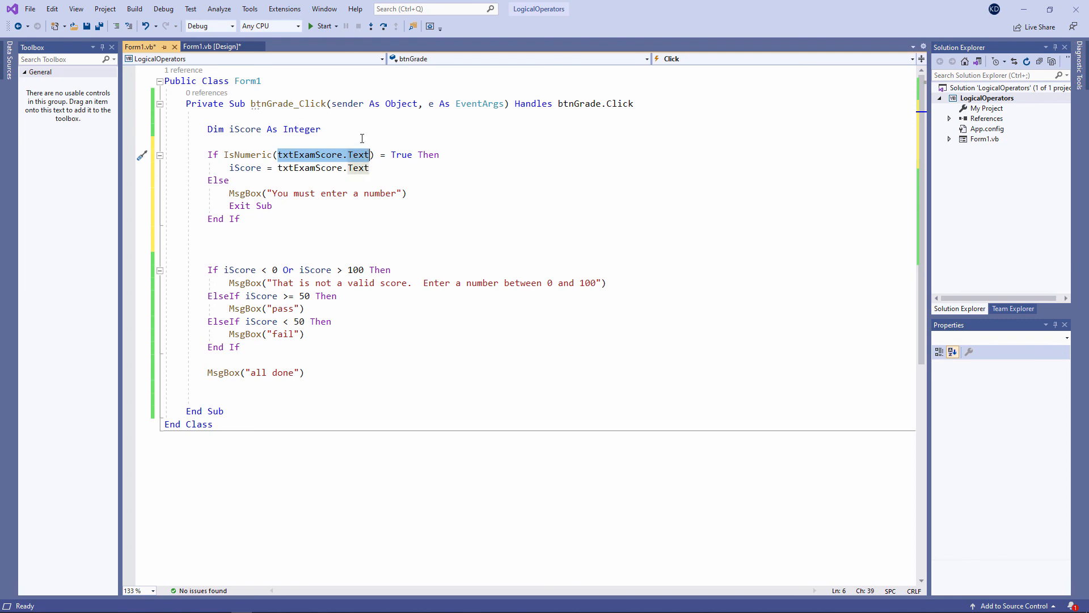
mouse_move(256, 154)
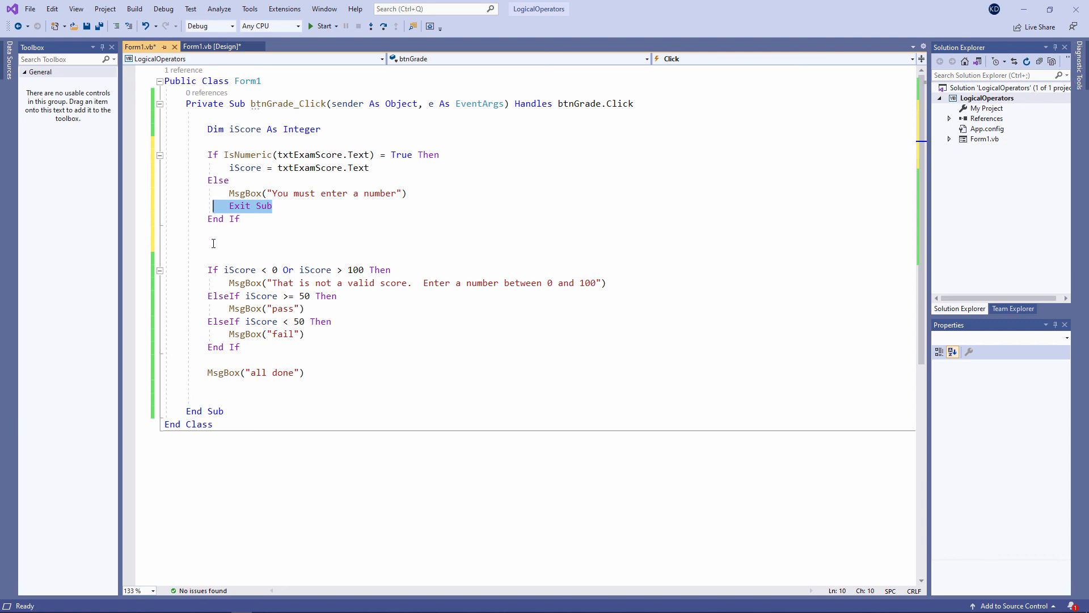
click(214, 243)
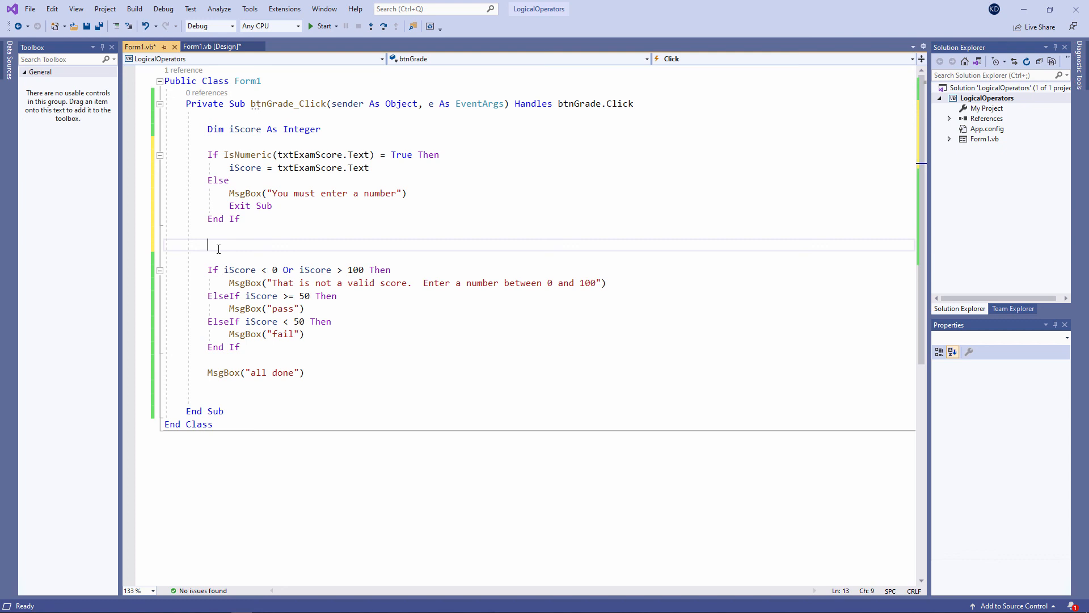
- Run the app, submit 'hello', and dismiss the 'You must enter a number' warning
click(312, 27)
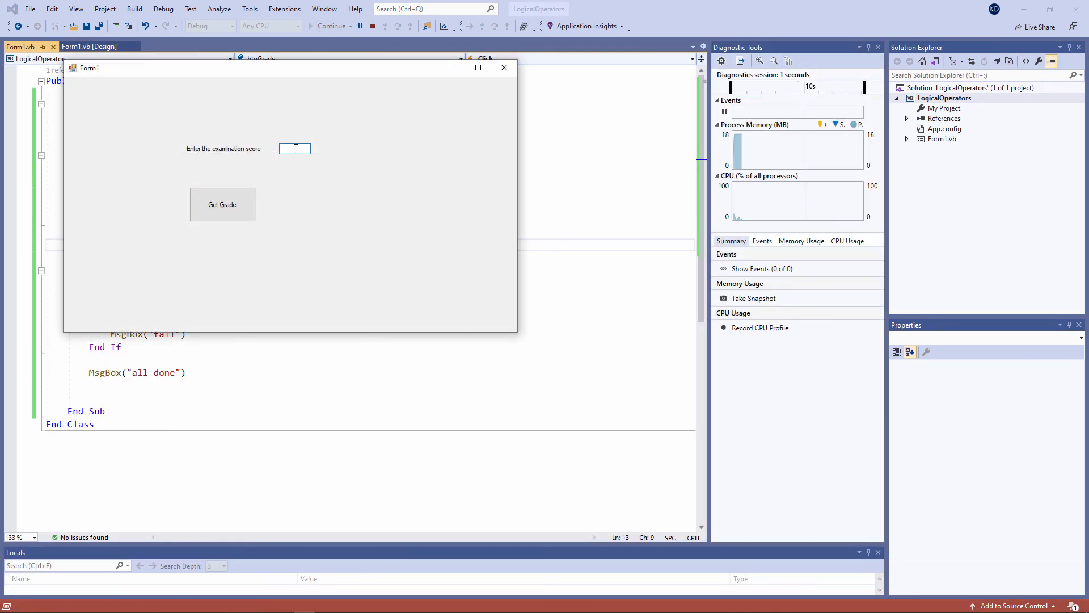
text(hello)
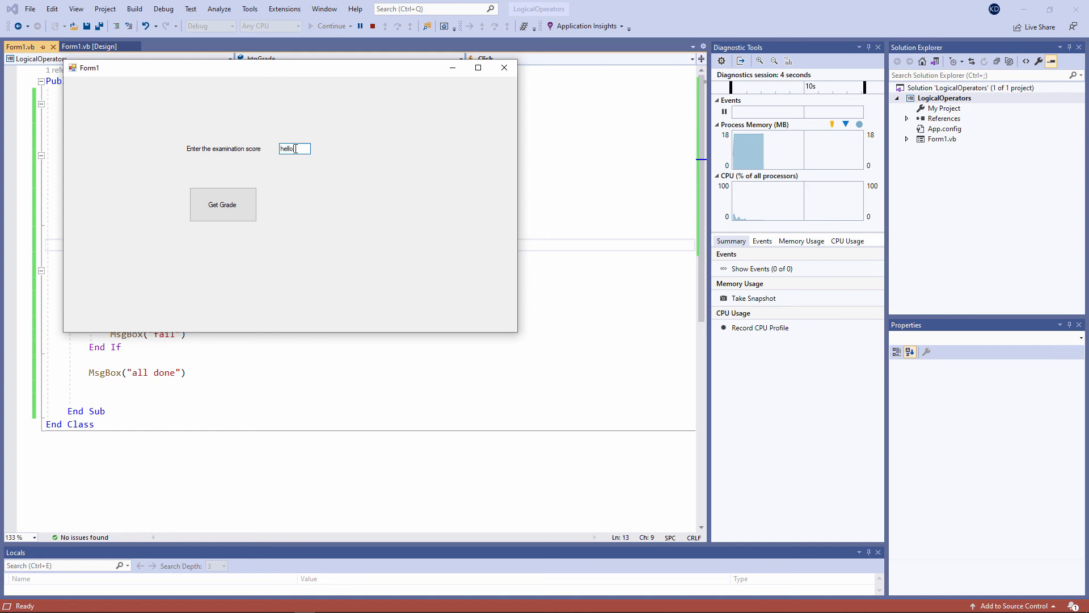
click(222, 204)
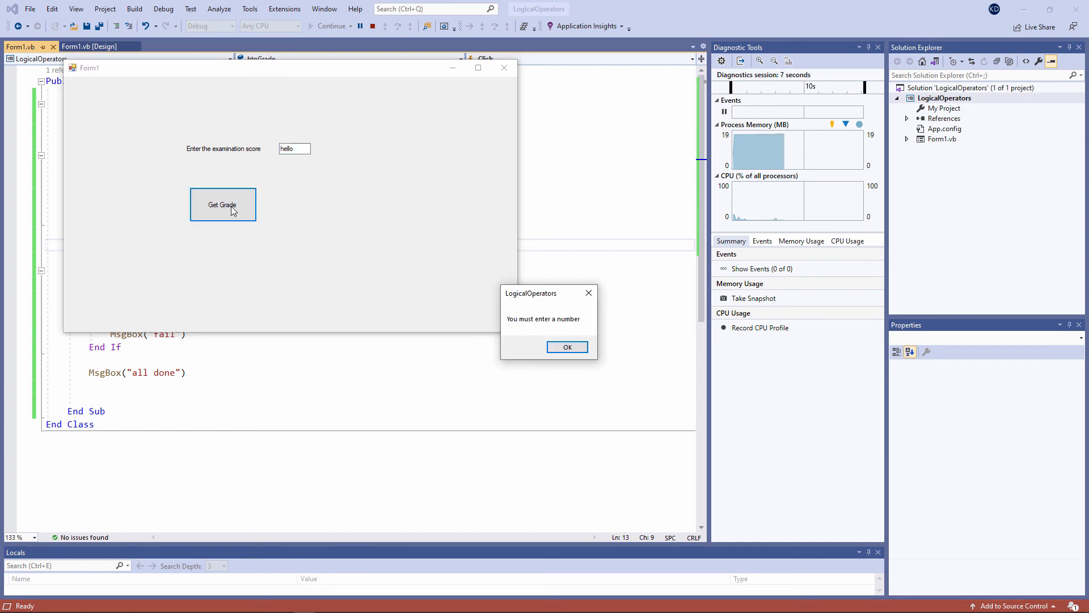
click(567, 346)
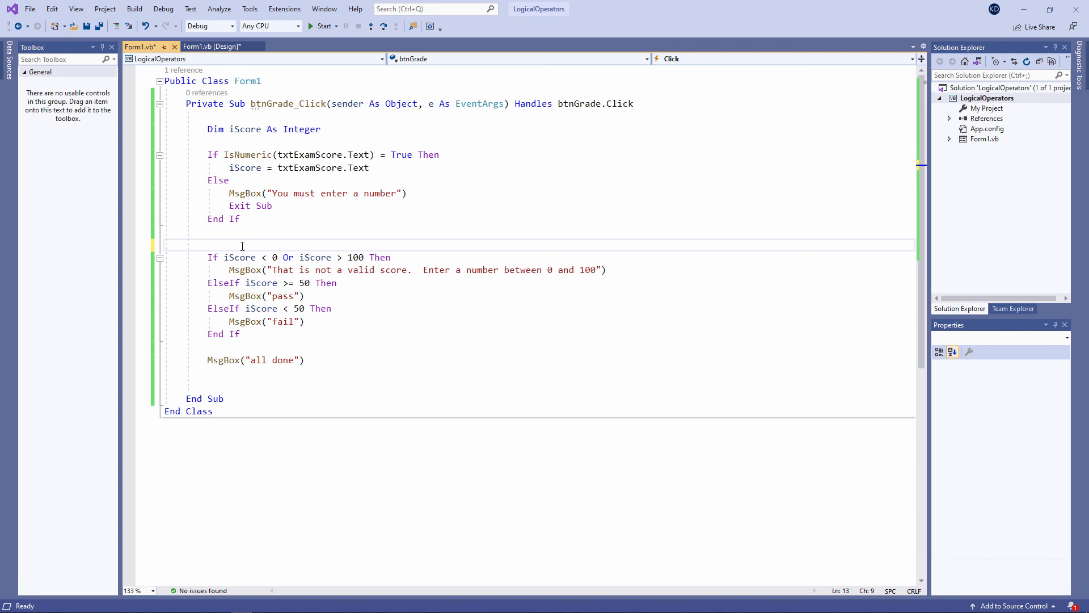
- Change the assignment to iScore = CInt(txtExamScore.Text) and highlight CInt
text(cintt)
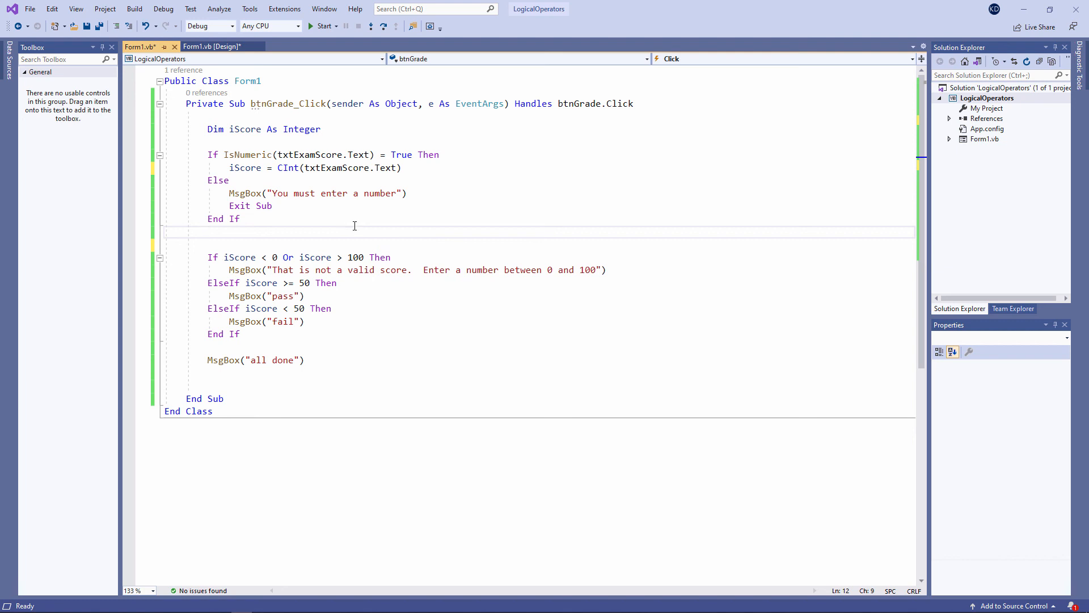
double_click(287, 168)
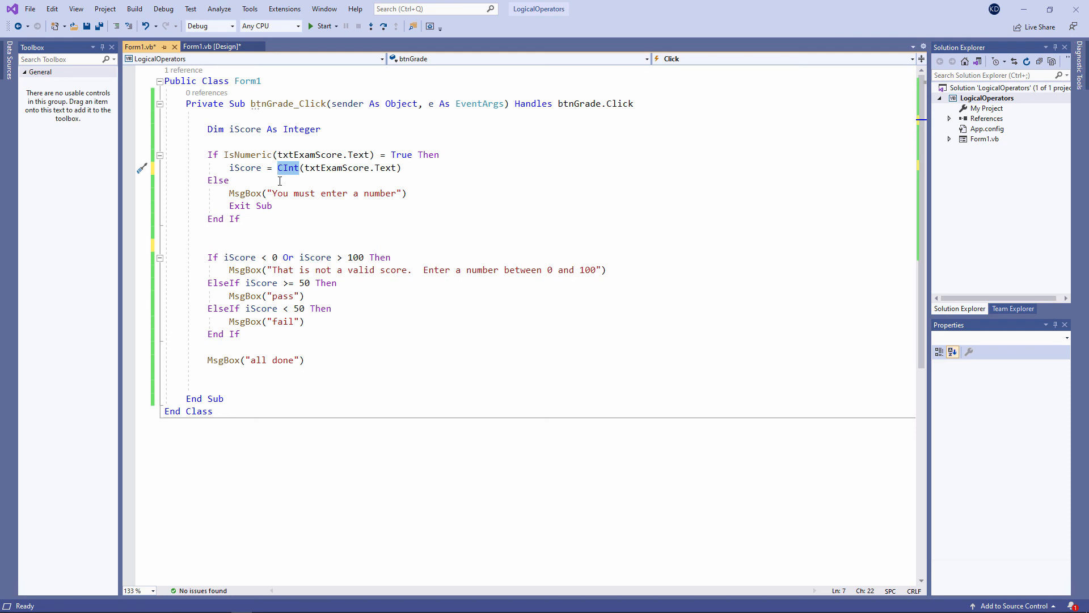
mouse_move(288, 168)
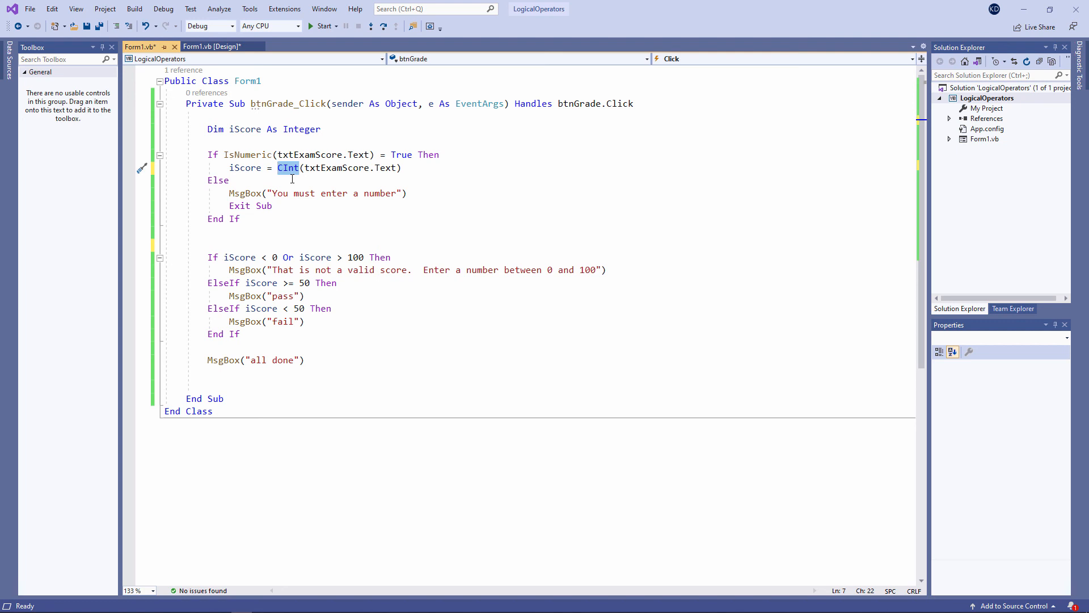
click(268, 232)
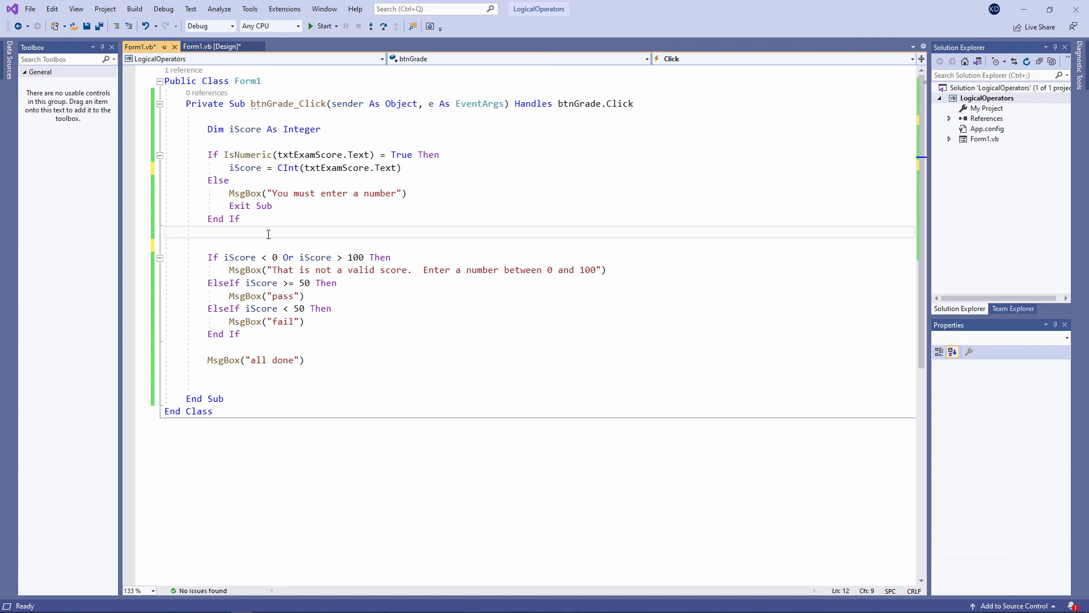
mouse_move(258, 205)
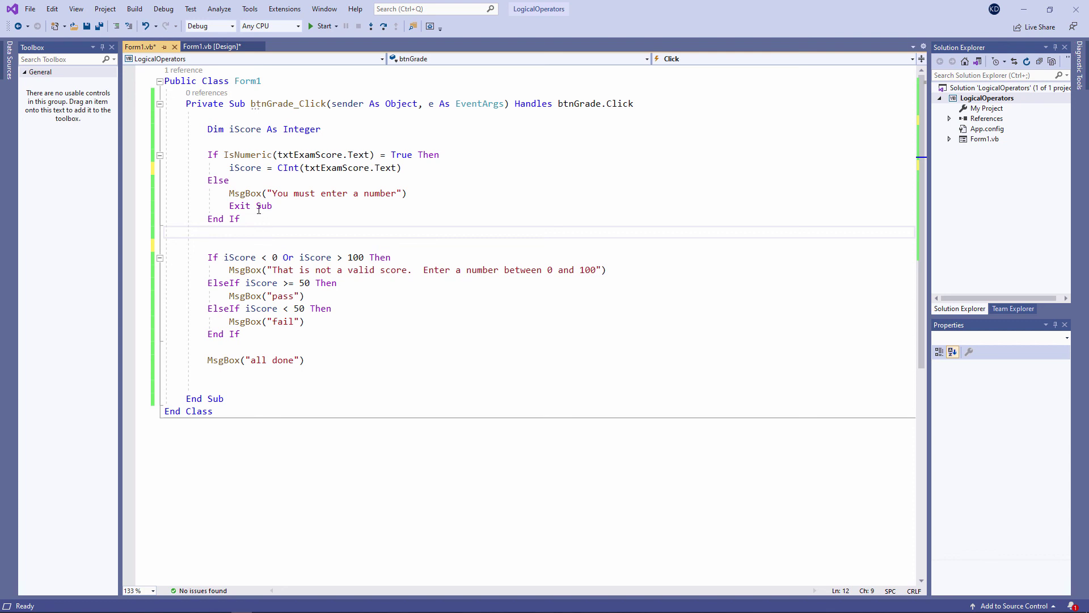